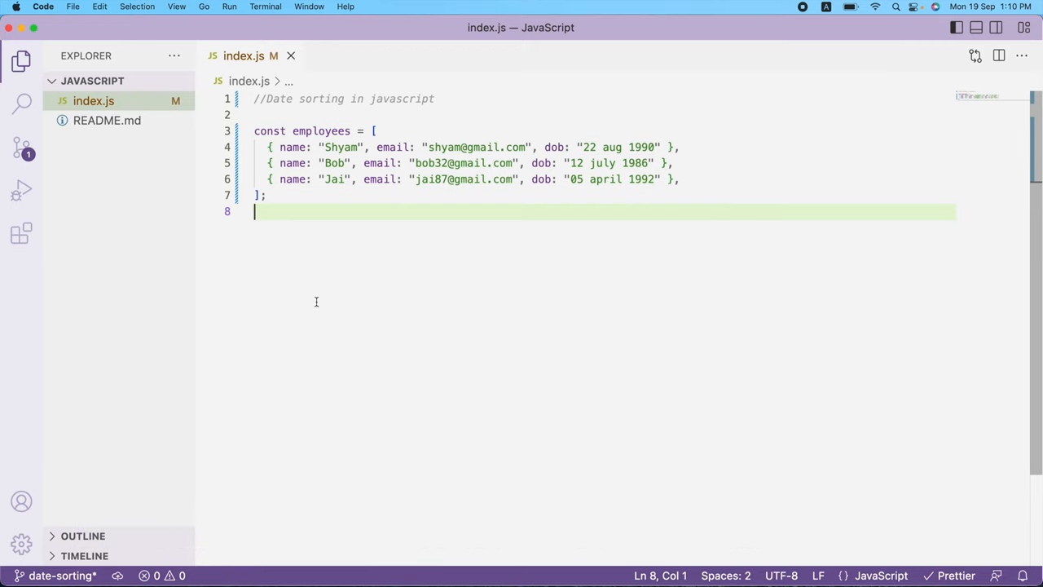
mouse_move(479, 179)
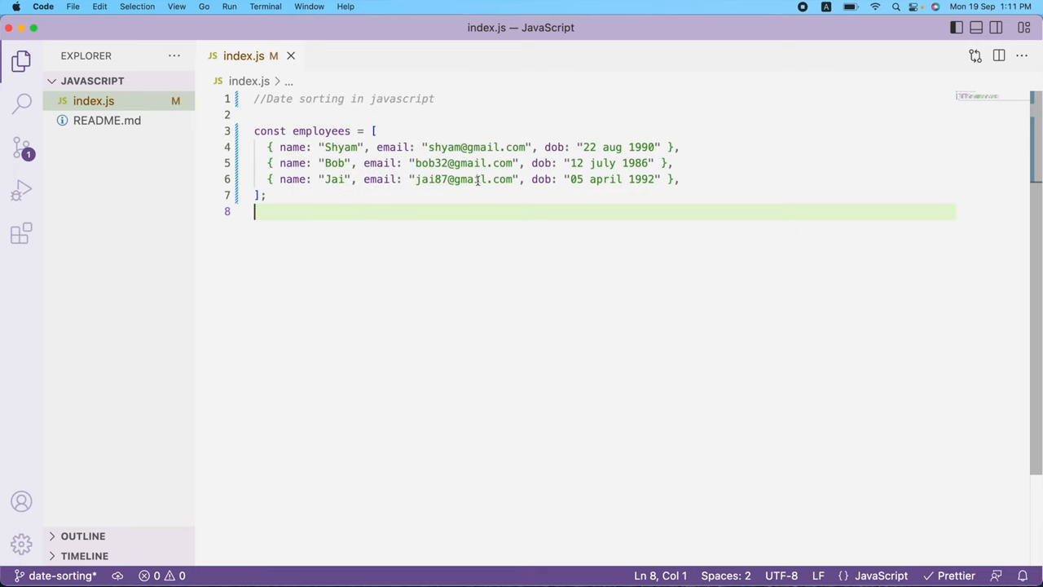
mouse_move(519, 150)
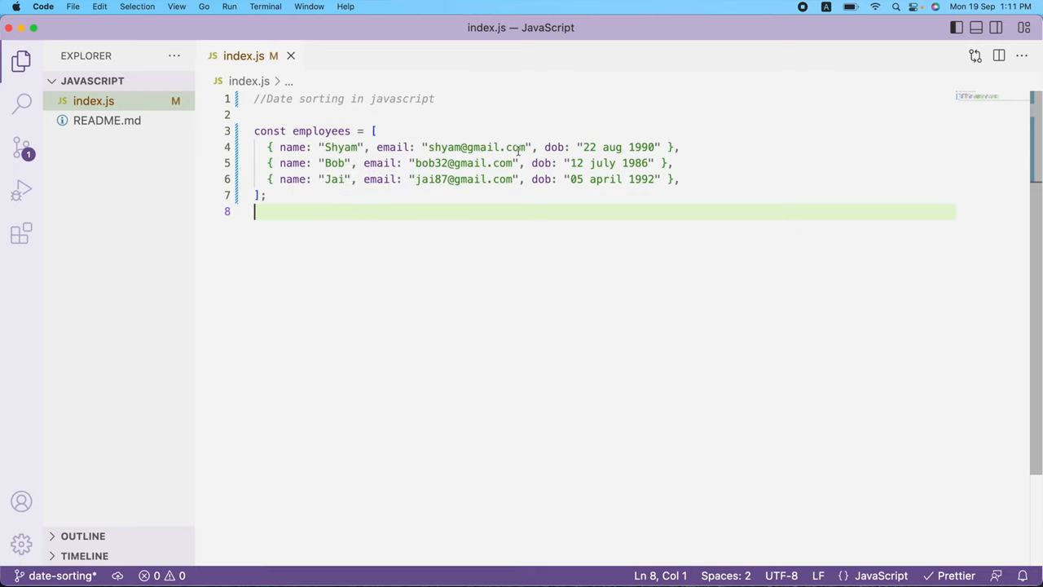
mouse_move(577, 150)
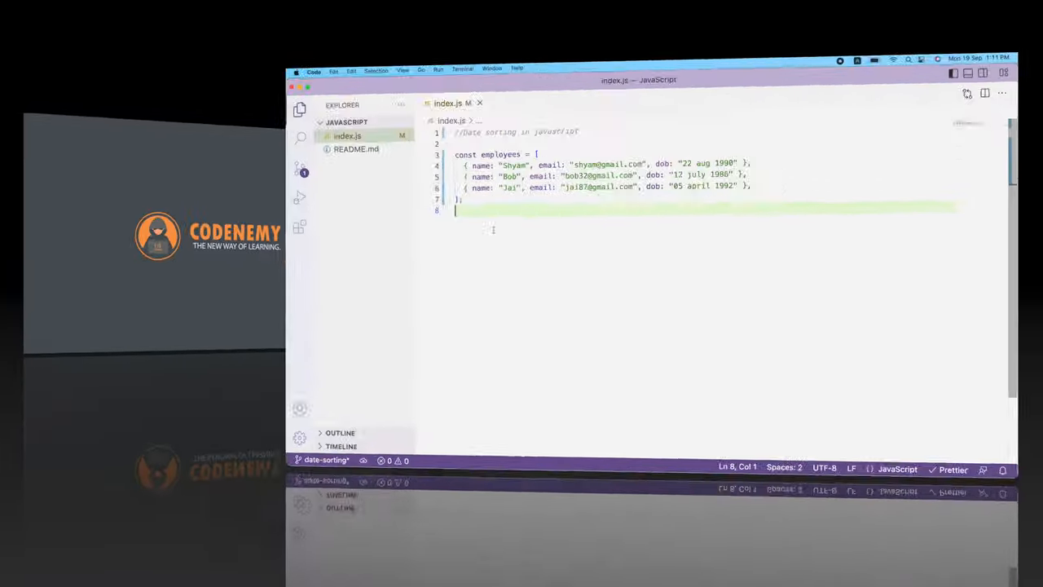
Step: Add console.log(employees) below the array and run node index.js to see the unsorted output
type("console")
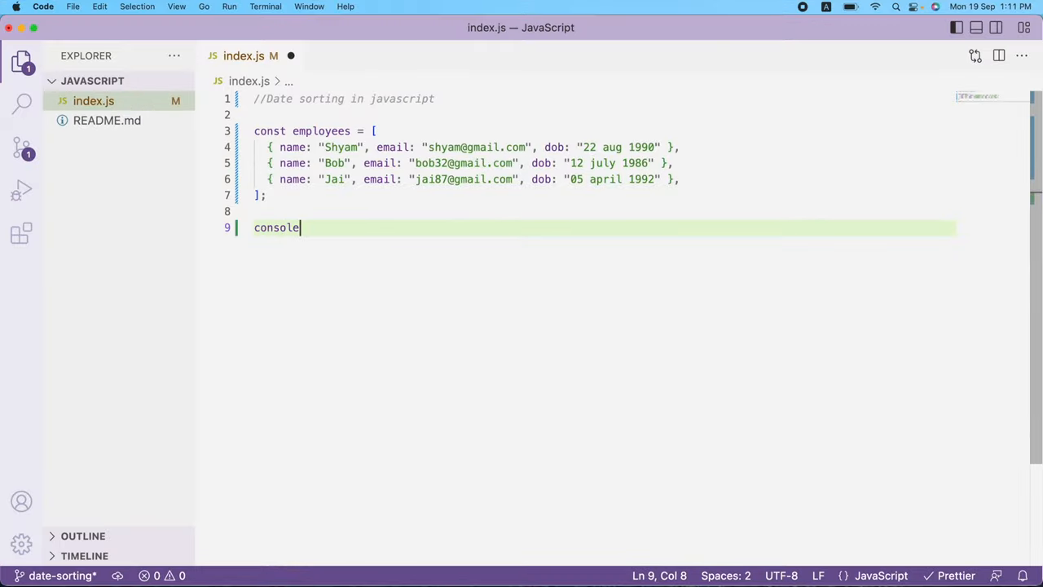
type(".log(")
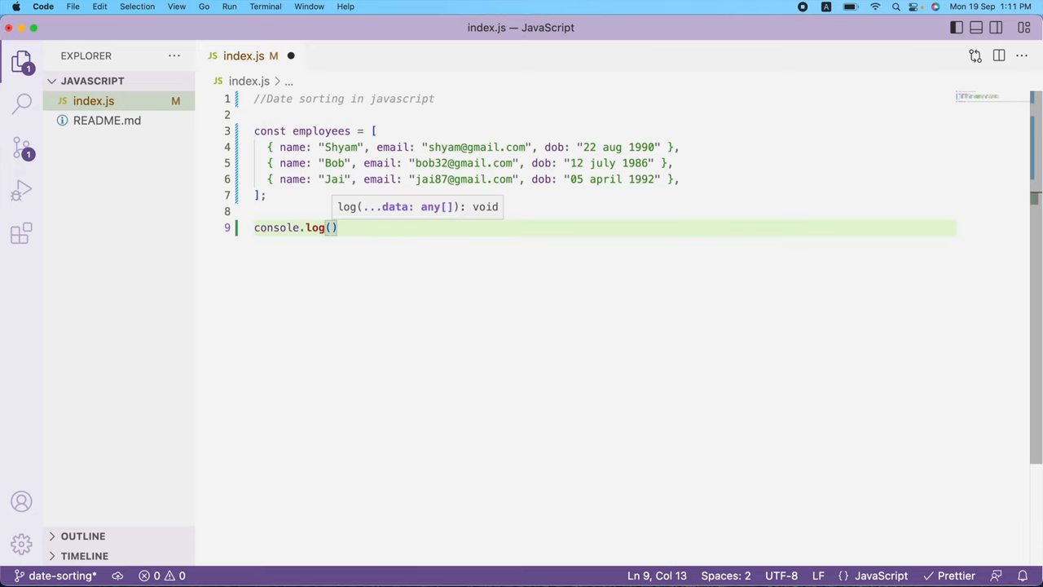
type("employees")
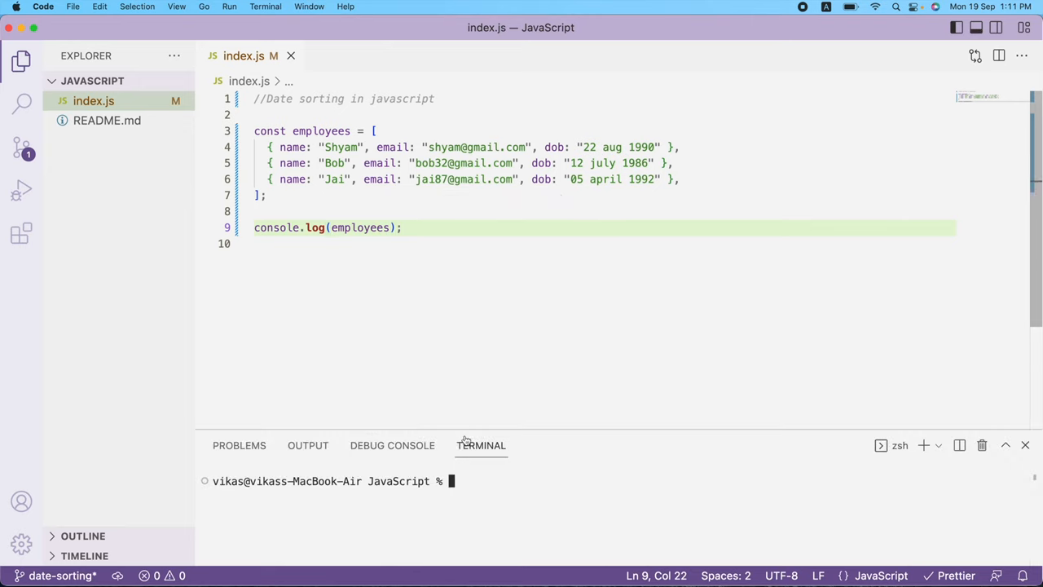
type("node index.js")
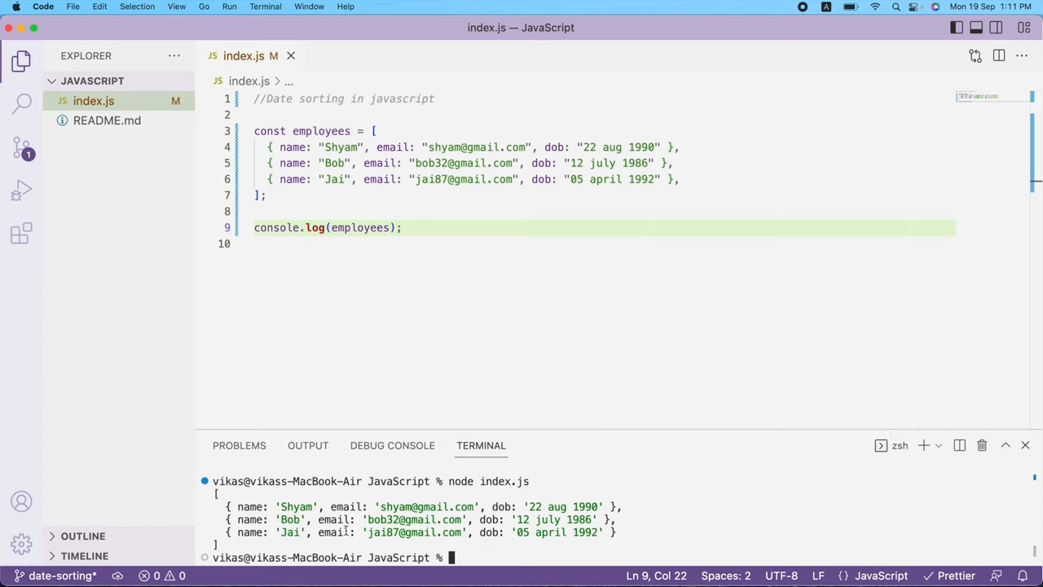
mouse_move(512, 541)
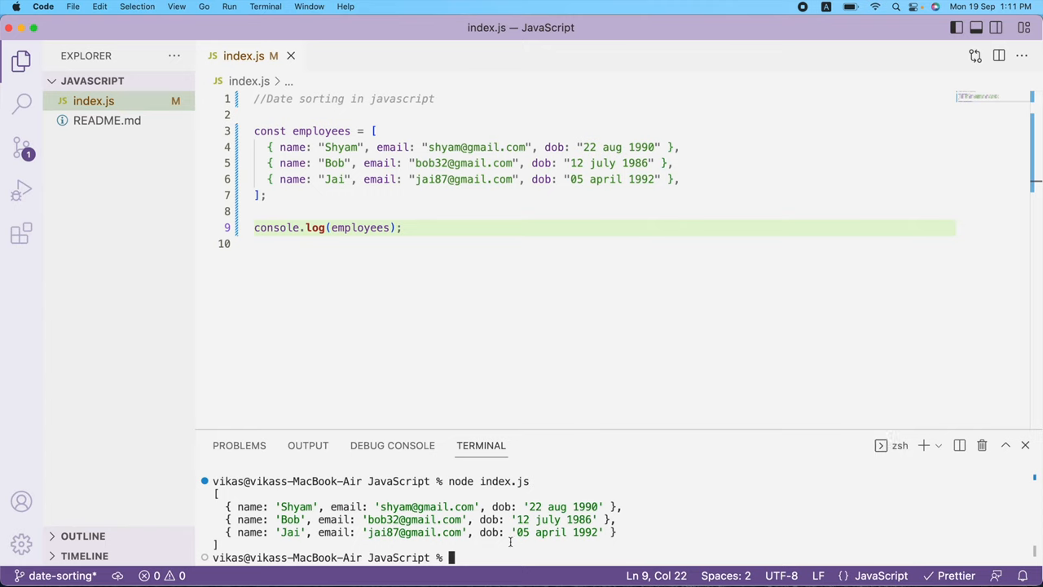
Step: Change the log to console.log(employees.sort()) to show plain sort leaves the order unchanged
left_click(386, 228)
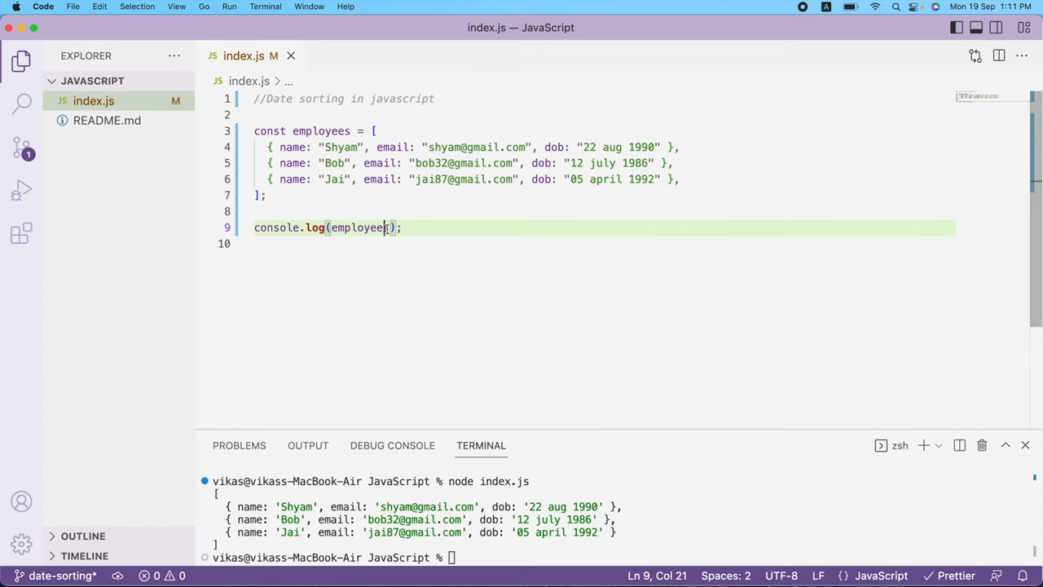
type("sort(")
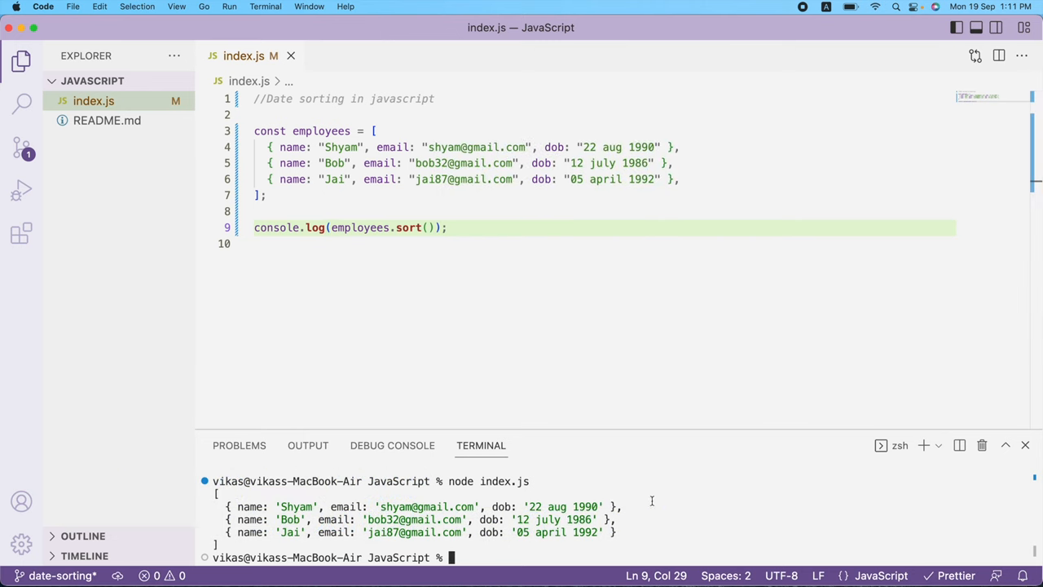
mouse_move(684, 437)
type("node index.js")
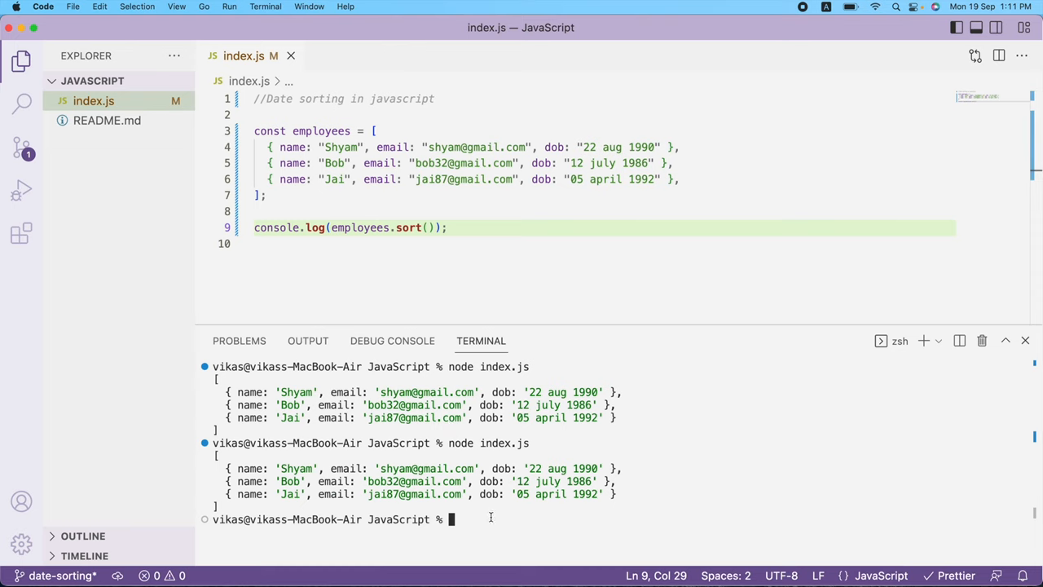
mouse_move(430, 257)
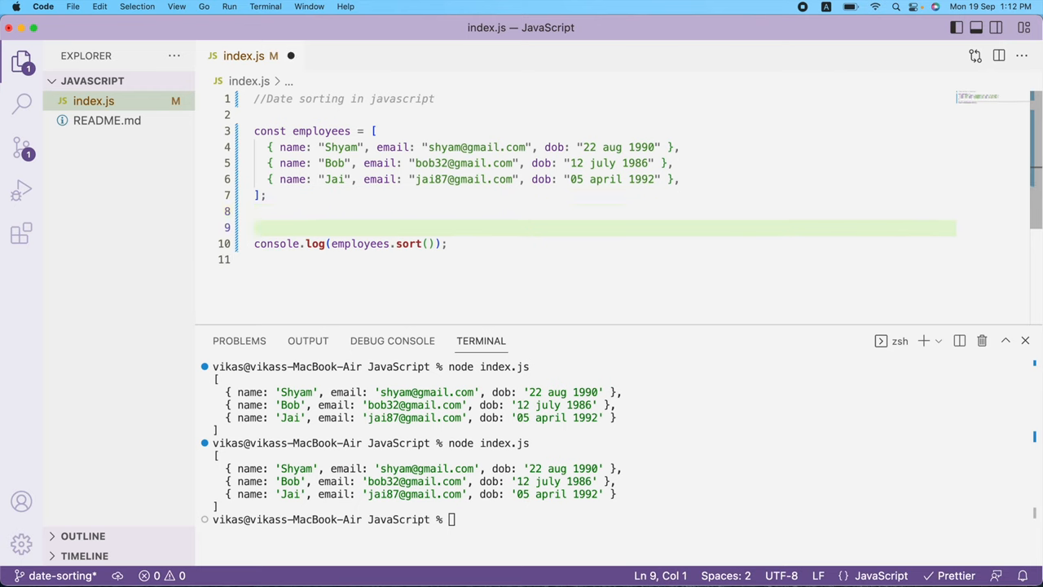
Step: Declare customSort = (a, b) => { } and pass customSort into employees.sort()
type("co")
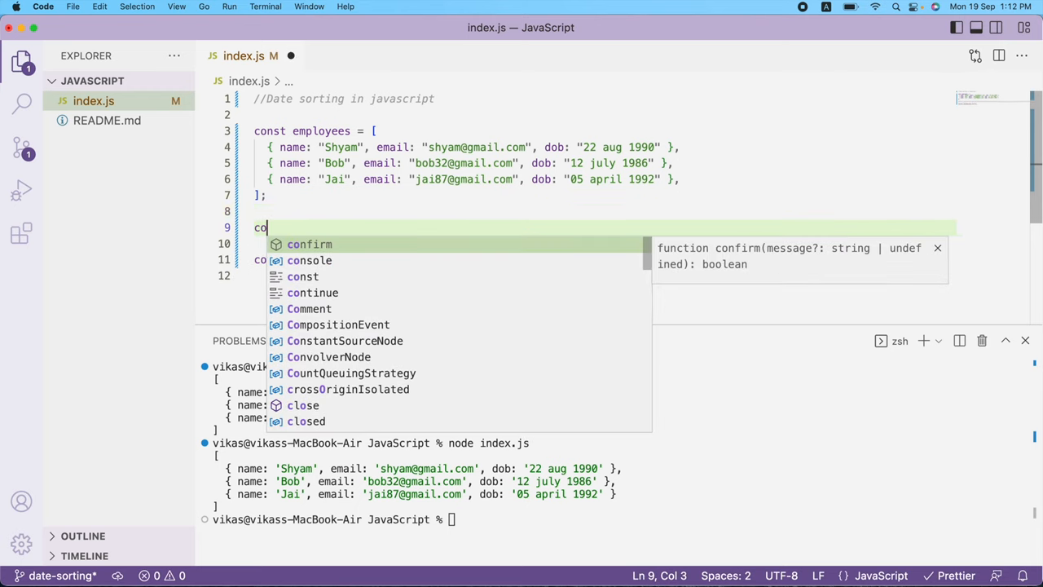
type("stom")
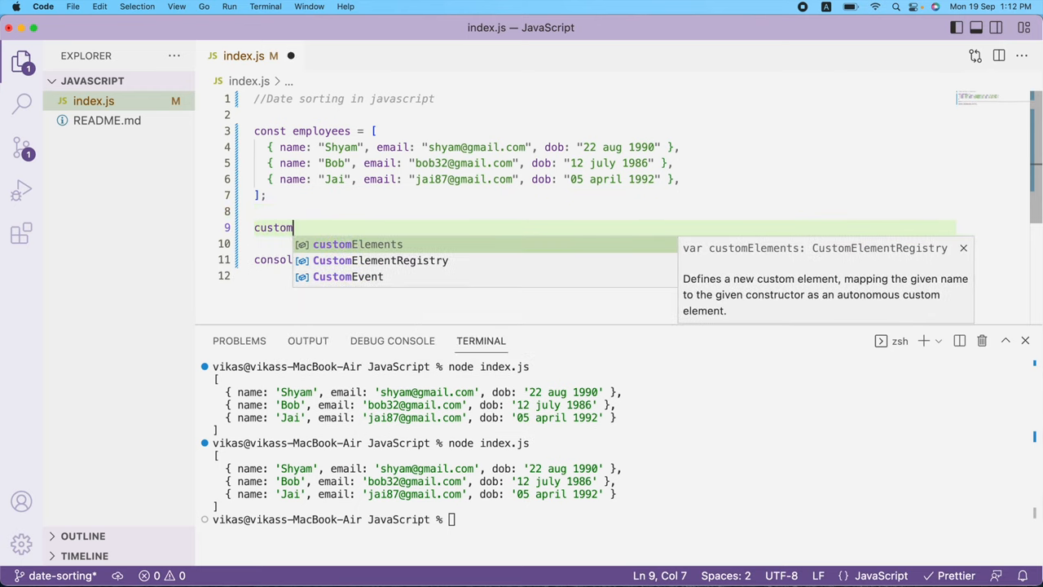
type("Sort")
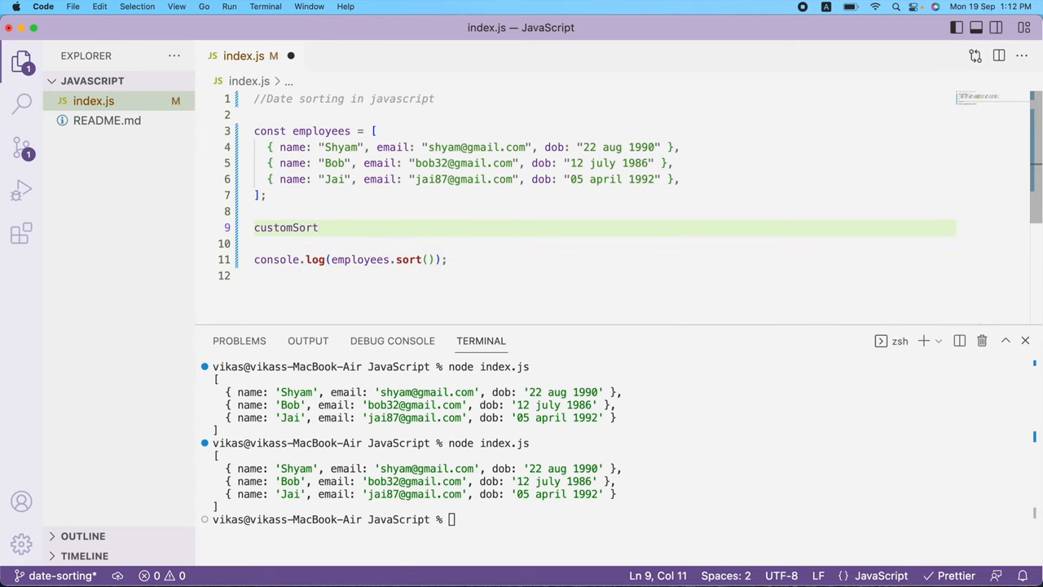
type("=()")
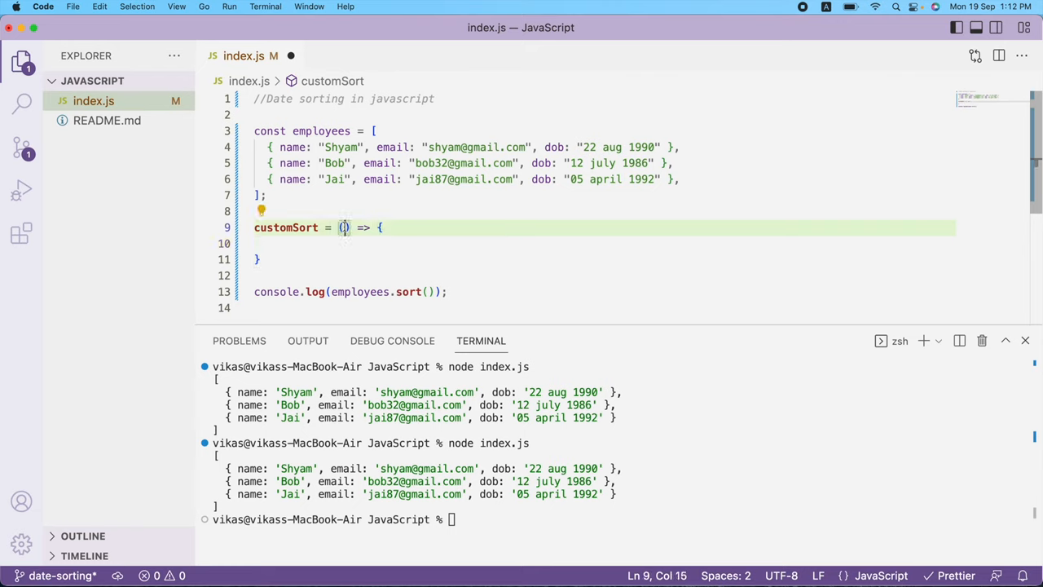
type("a, b")
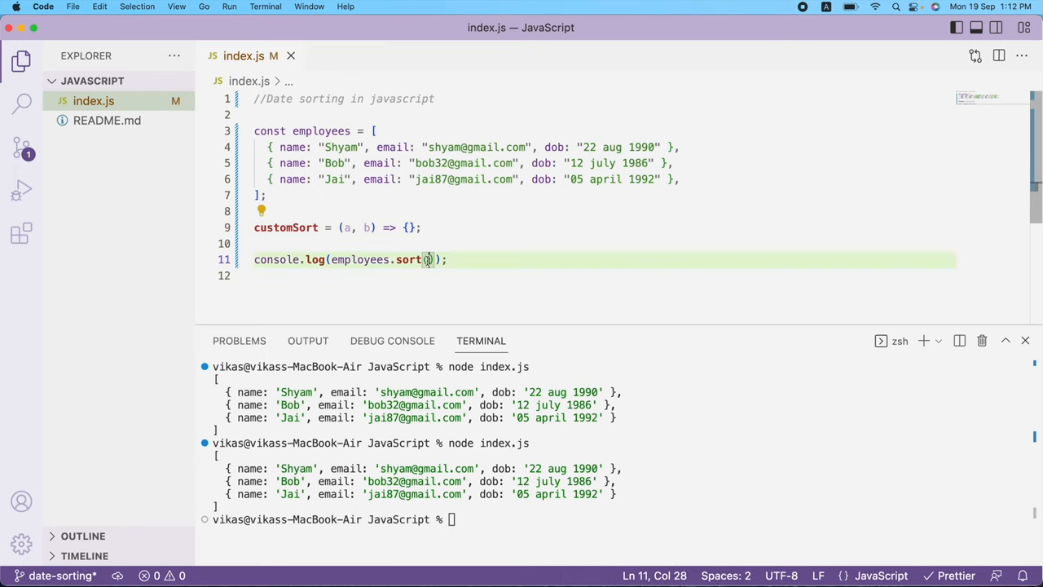
type("customSort")
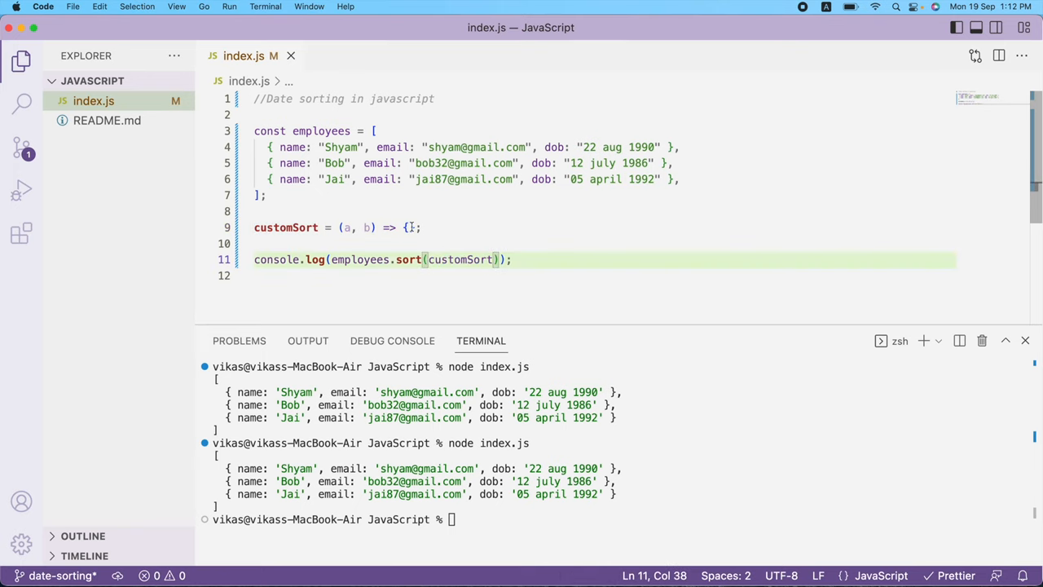
Step: Make customSort log its first argument a so each compared employee is printed
type("console")
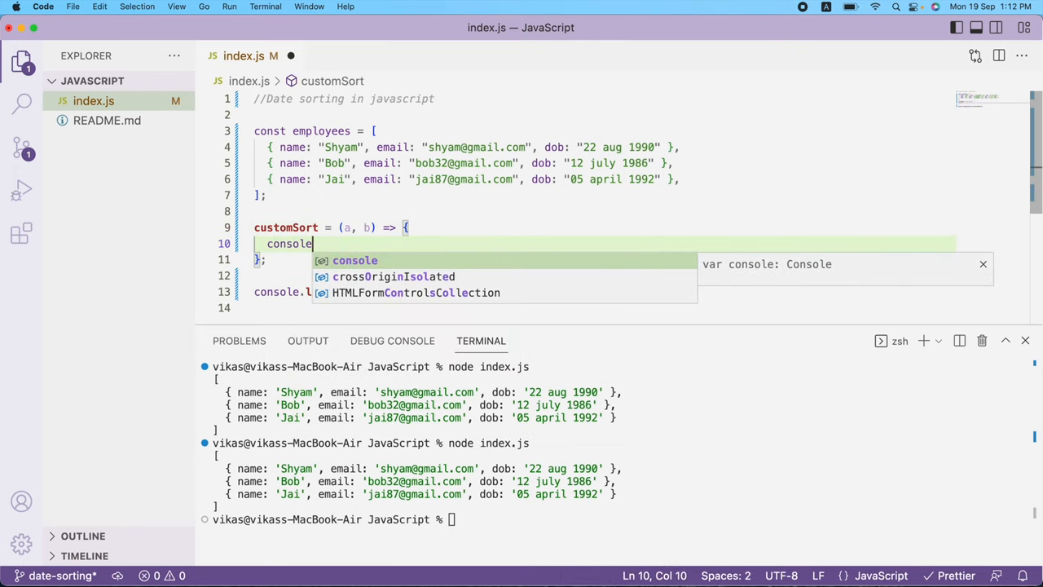
type(".log(")
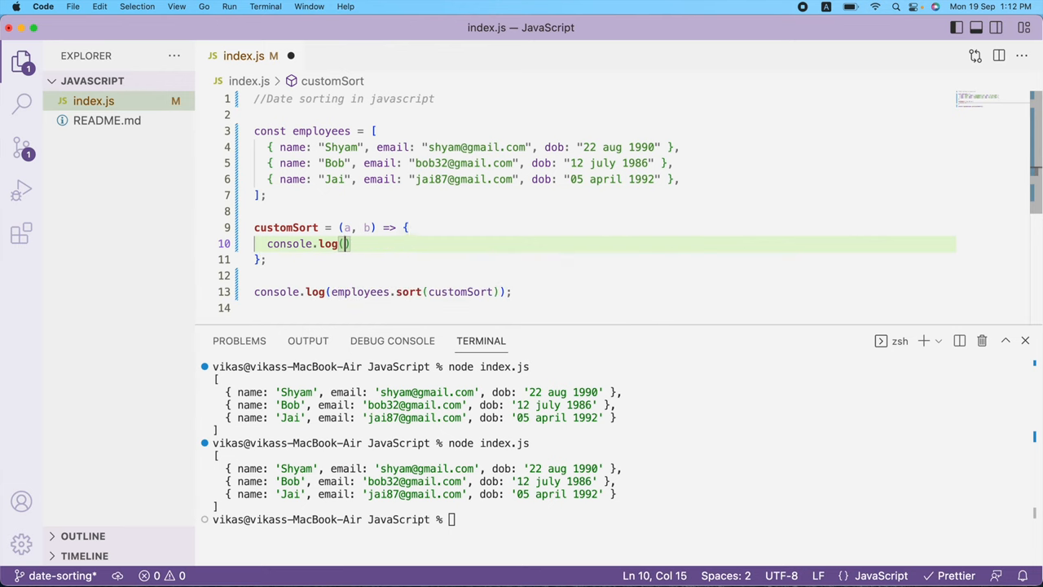
type("a")
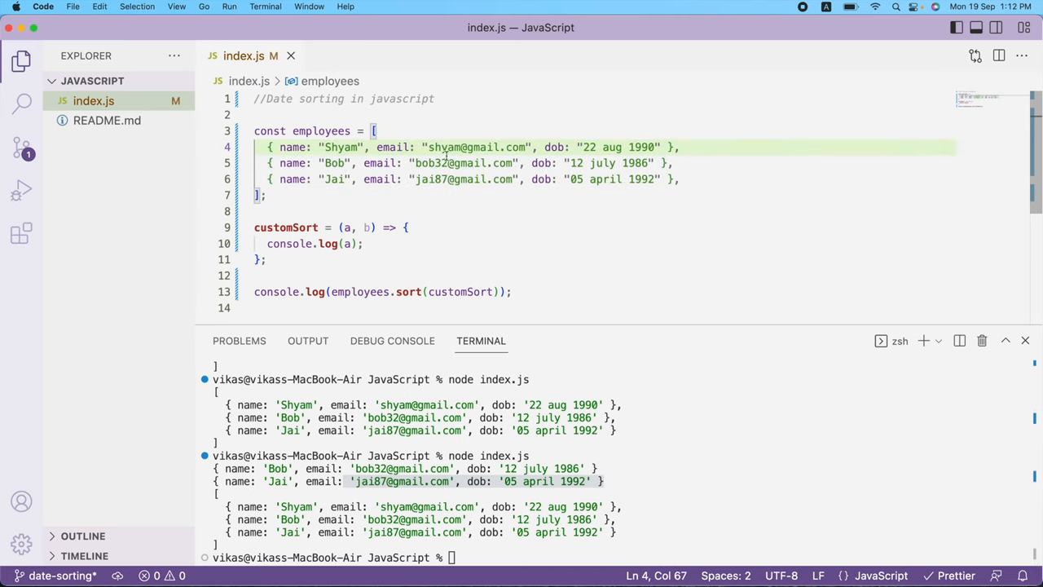
double_click(293, 146)
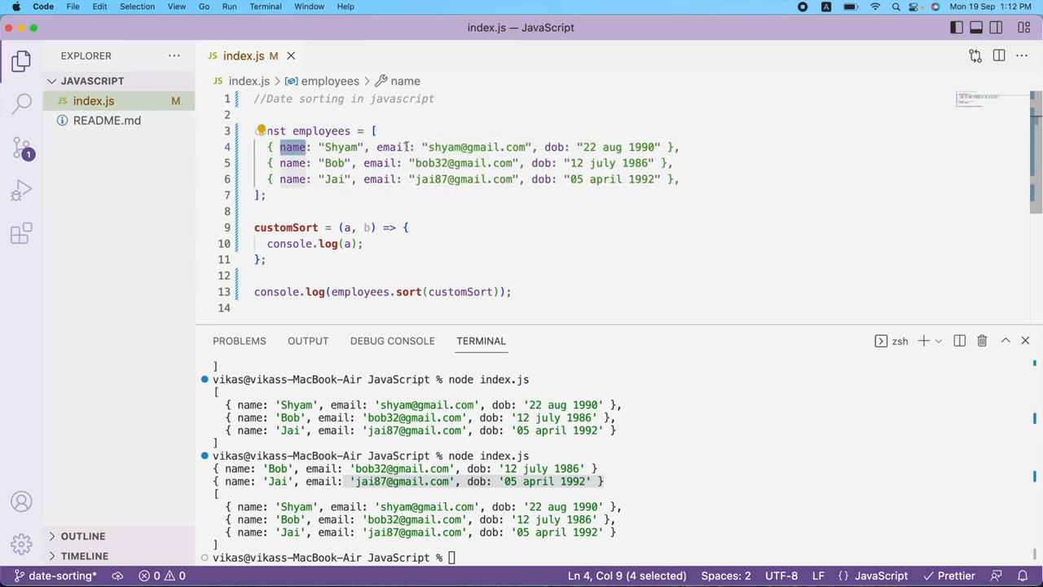
left_click(557, 147)
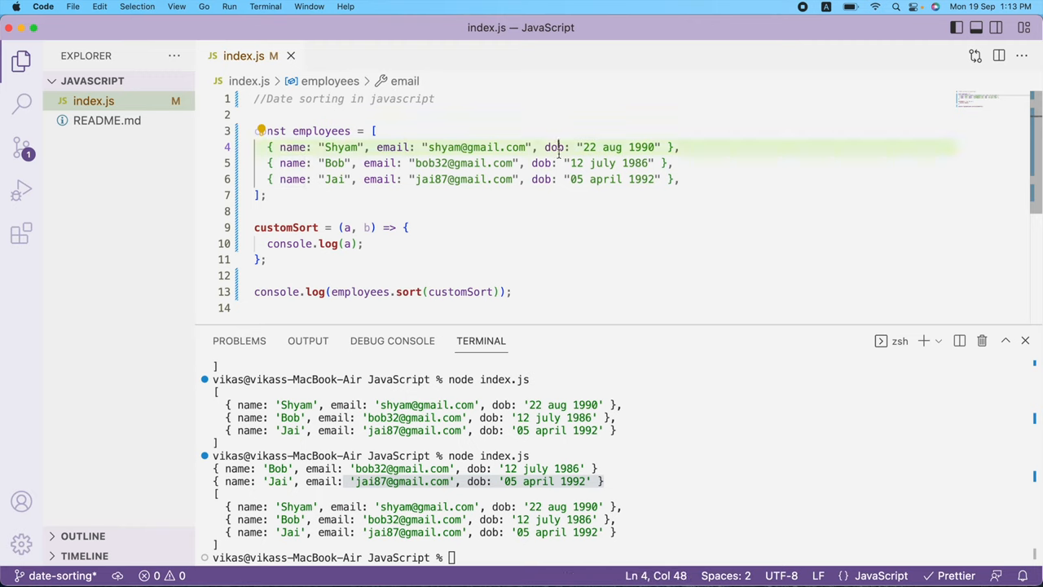
double_click(554, 147)
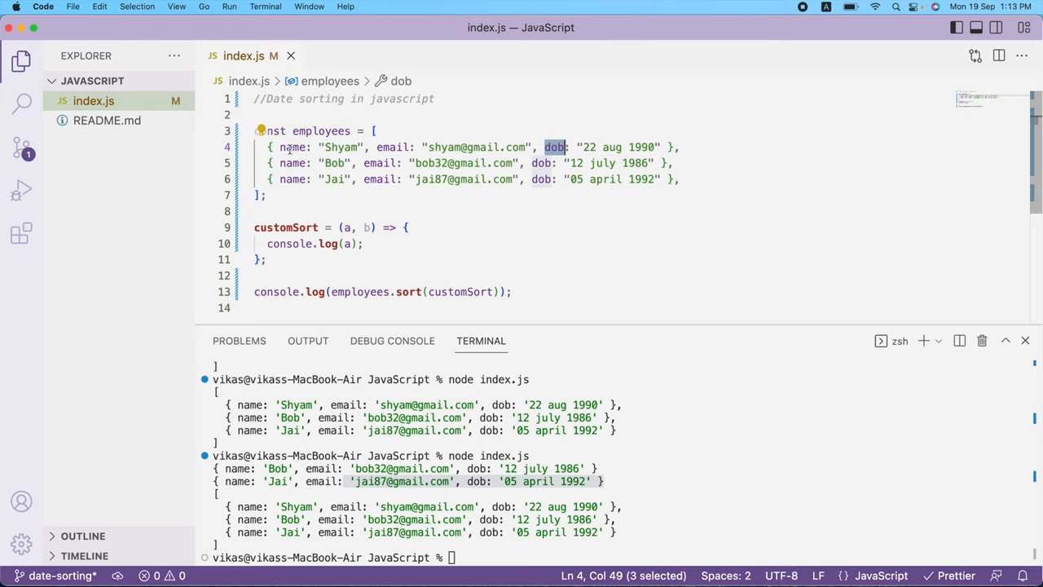
double_click(292, 147)
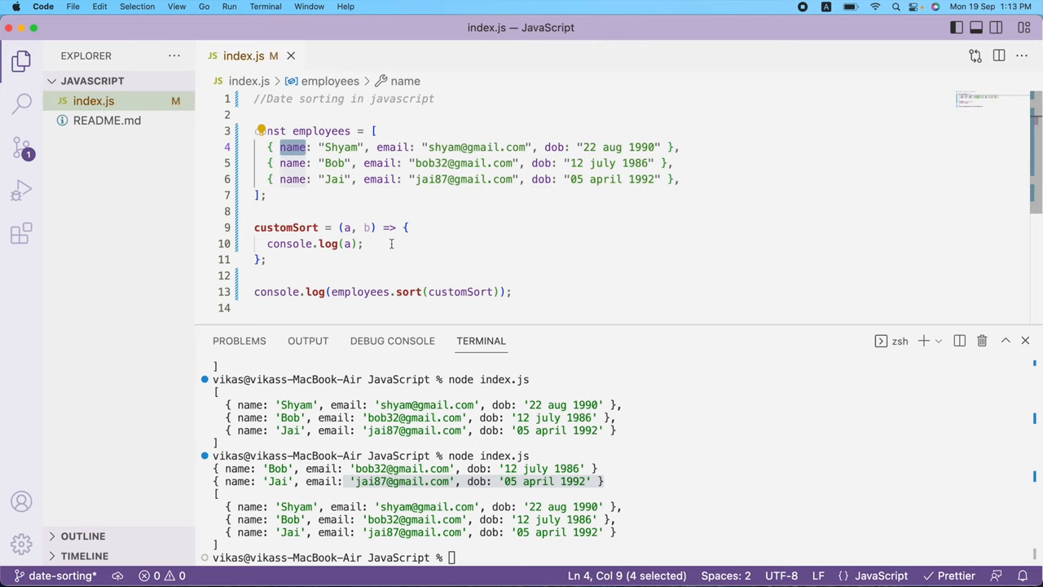
mouse_move(316, 178)
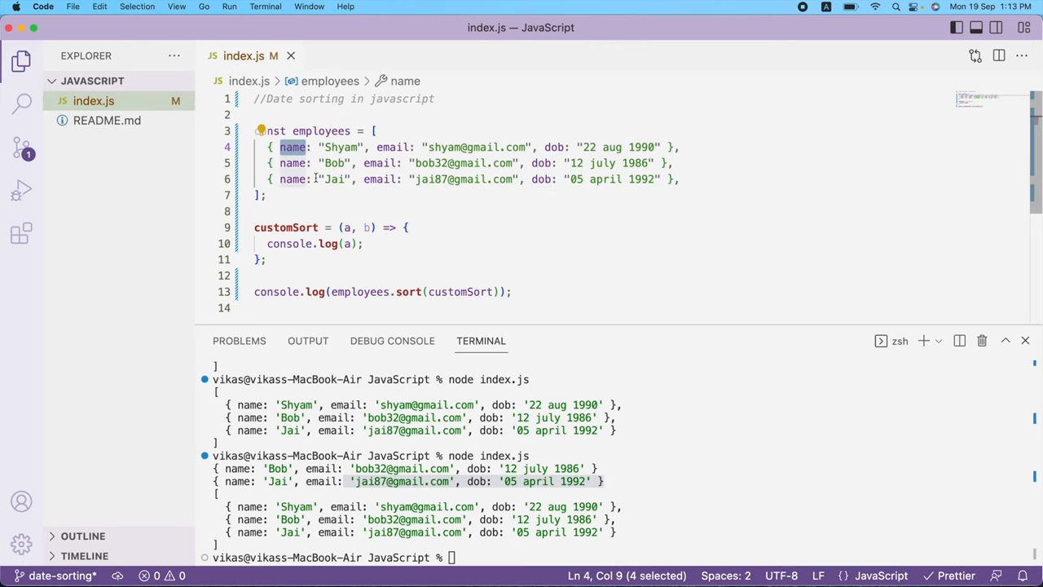
mouse_move(339, 276)
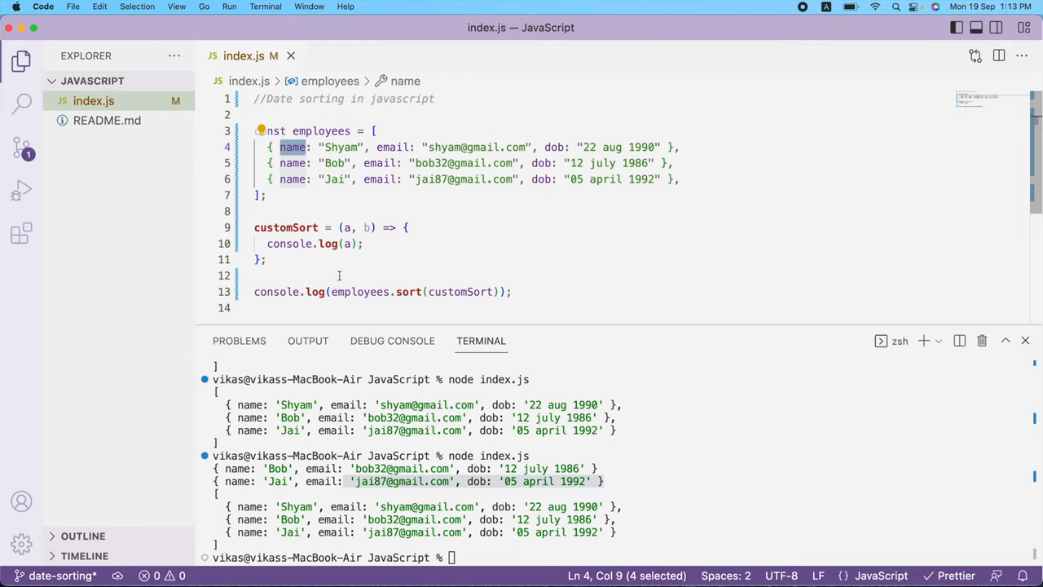
mouse_move(503, 157)
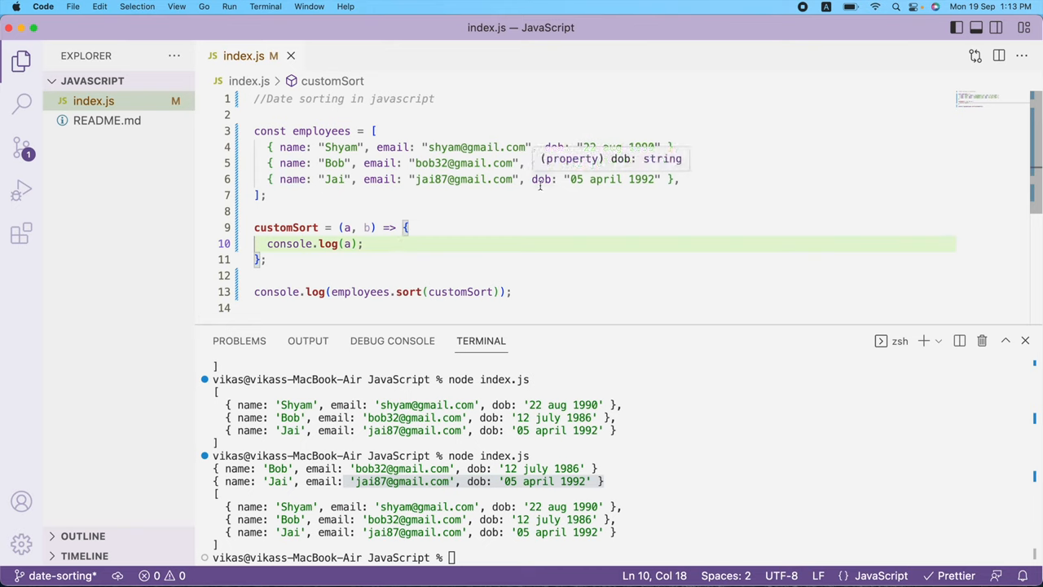
mouse_move(383, 246)
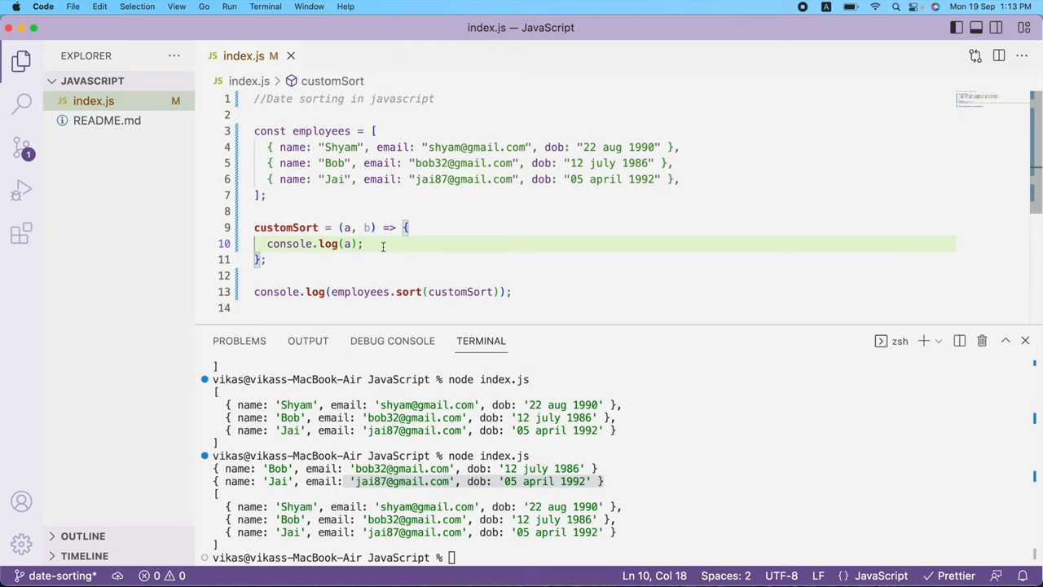
Step: Replace the log with const dateA = a.dob and const dateB = b.dob inside customSort
key("Backspace")
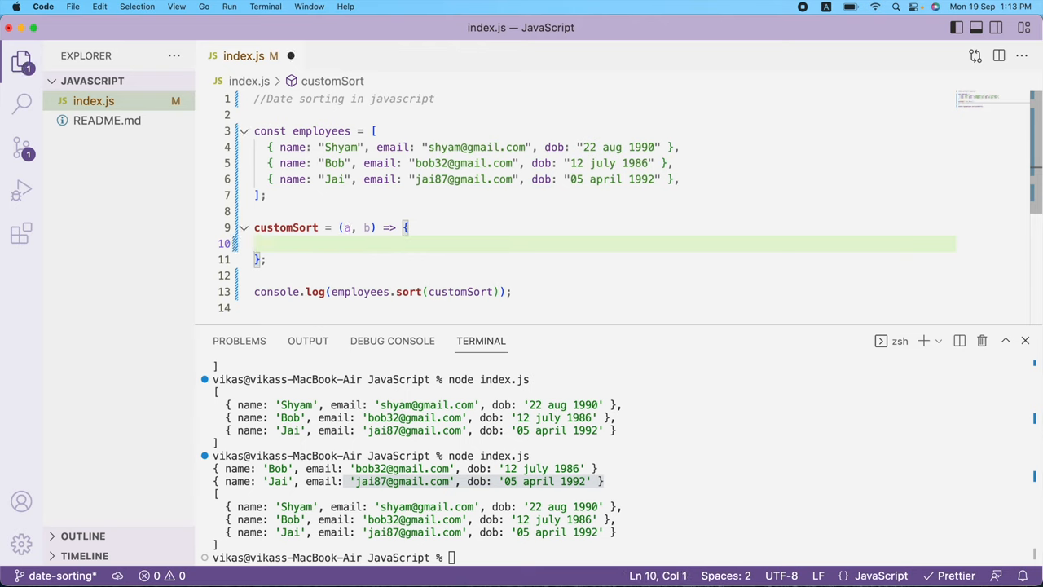
type("co")
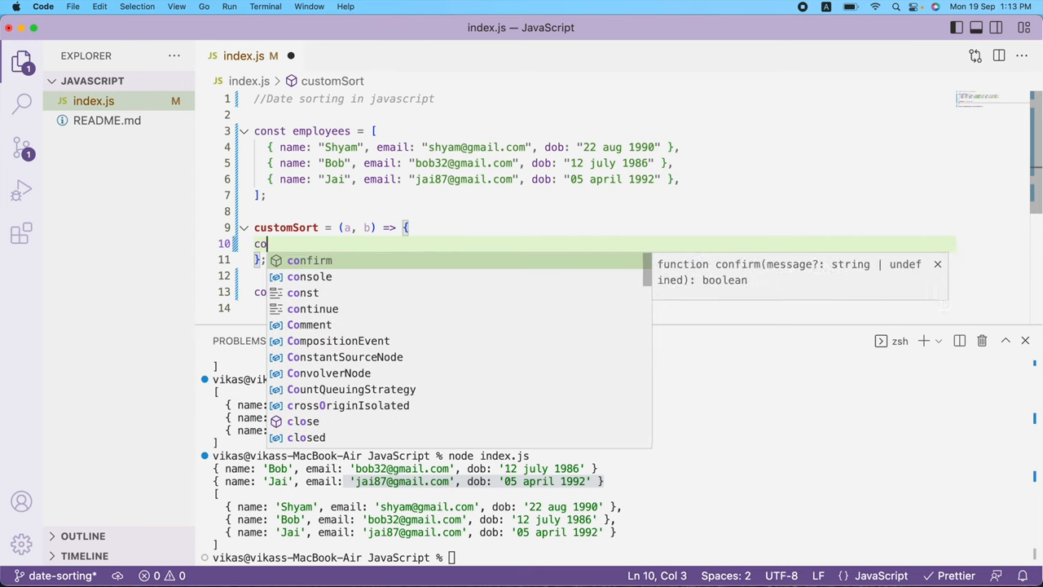
type("nst date")
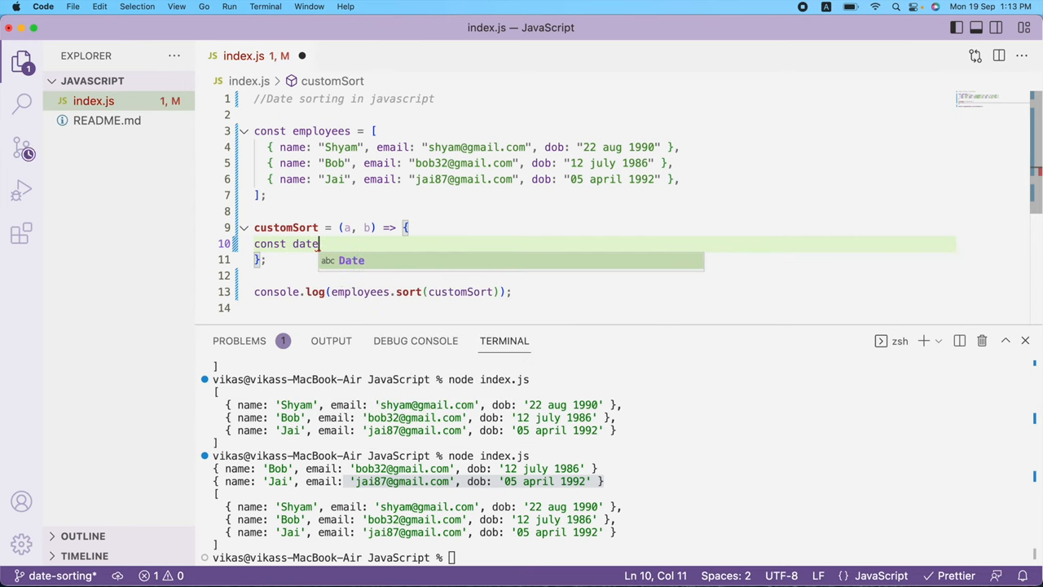
type("A=")
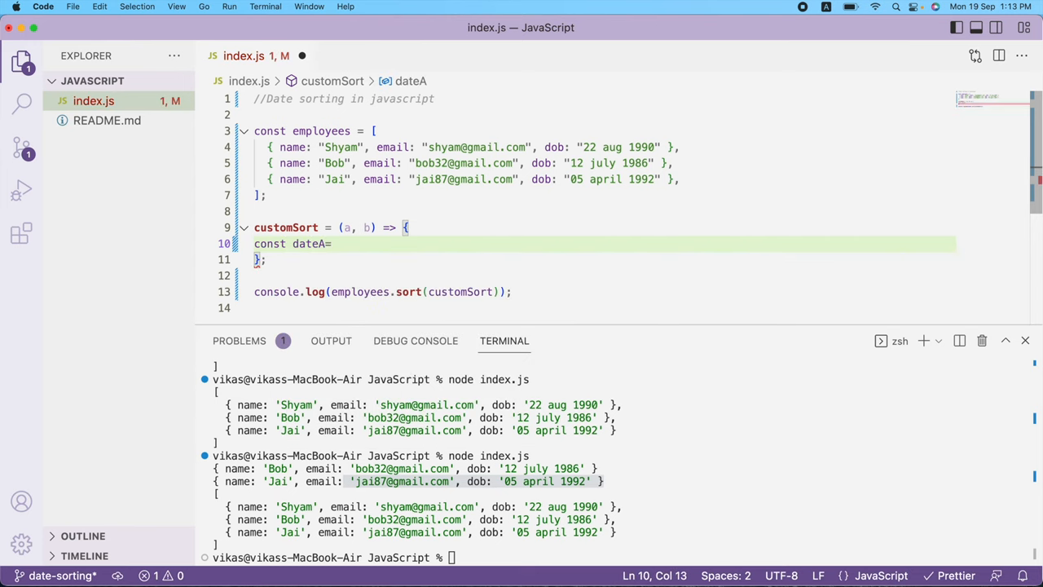
type("a.dob")
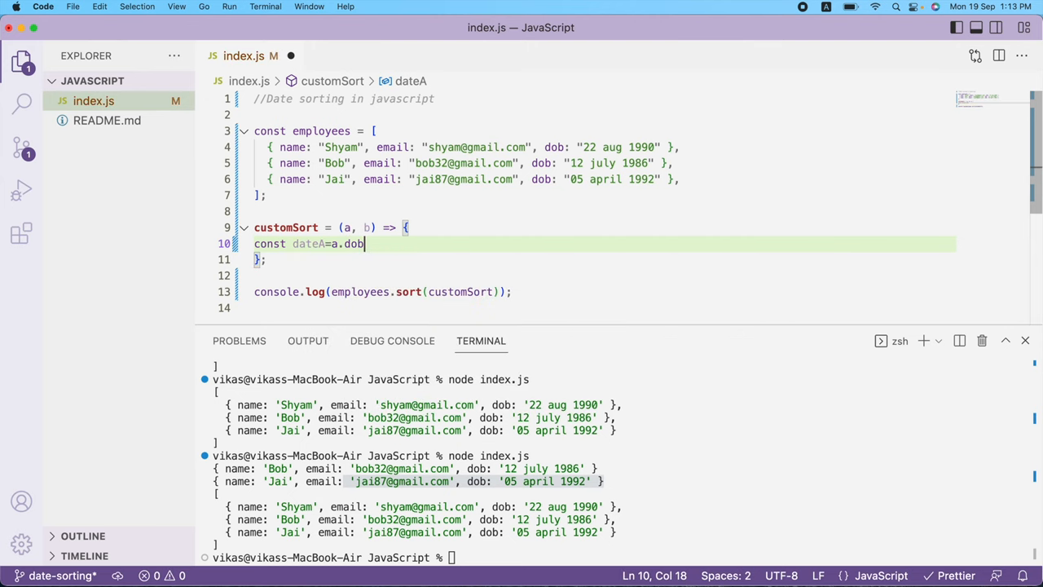
type("const")
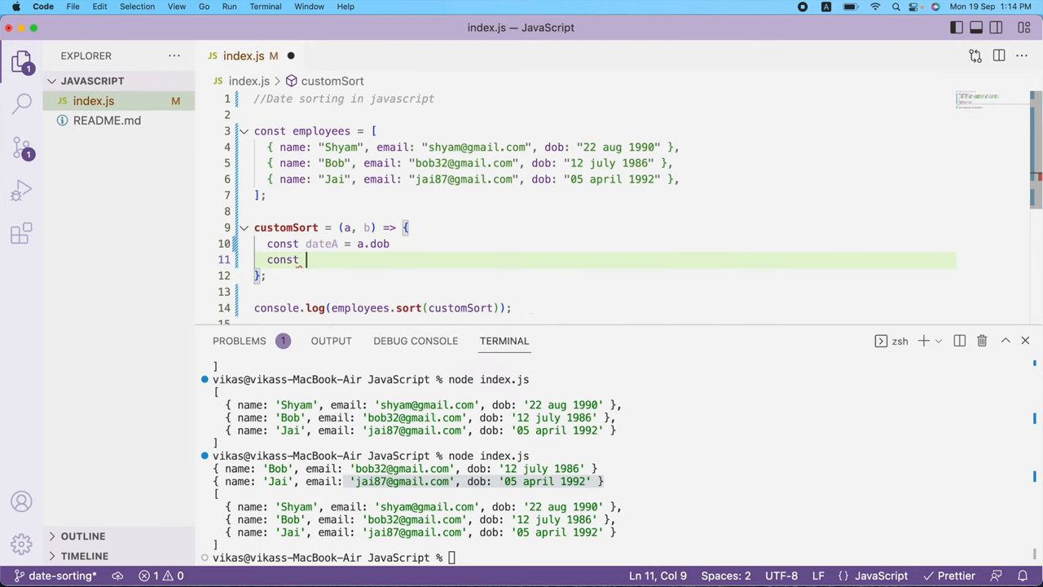
type("dateB")
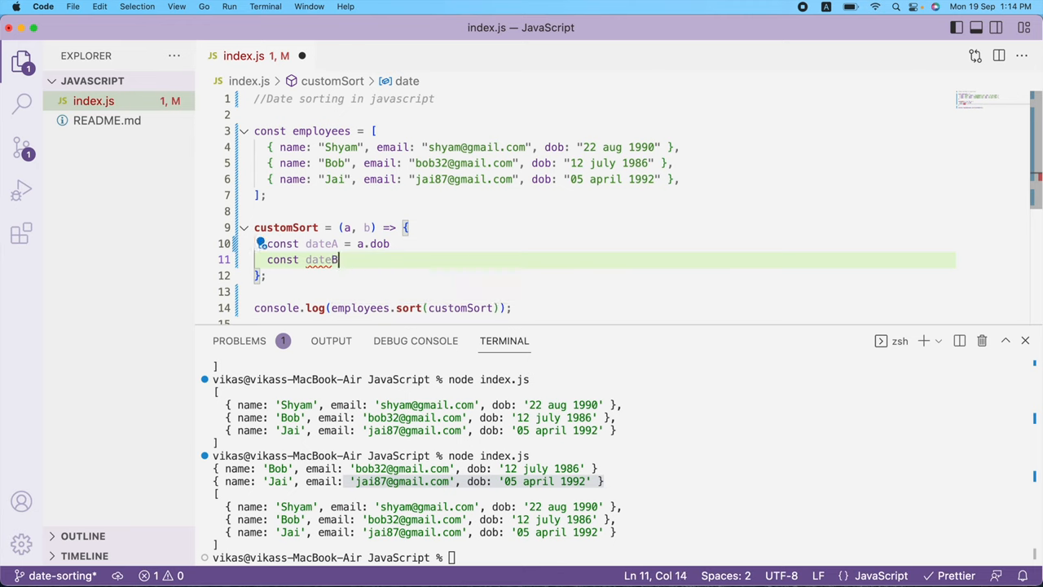
type("=b.")
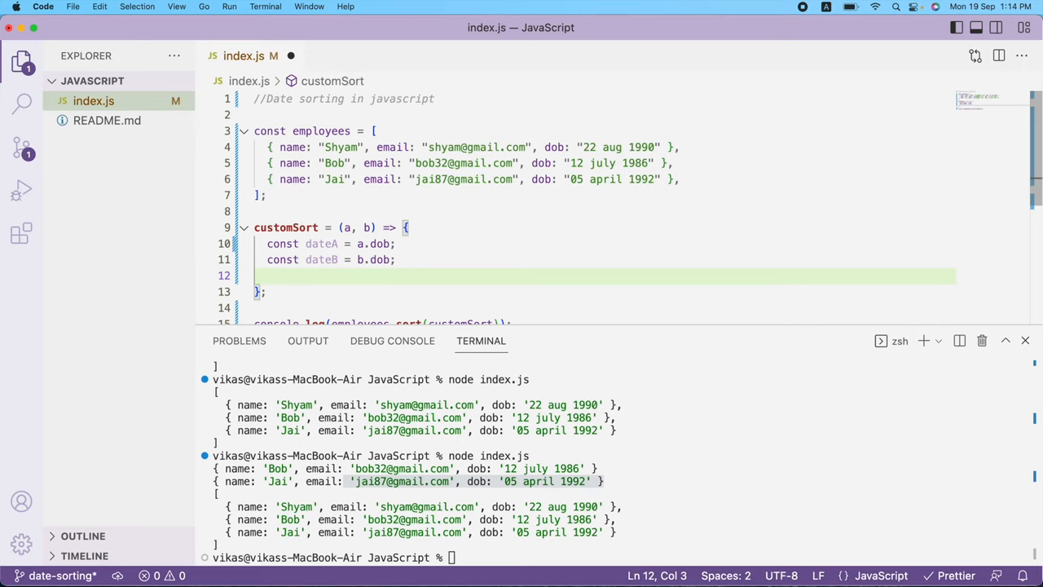
Step: Return 1 when dateA < dateB and -1 when dateA > dateB via if / else if branches
type("if()")
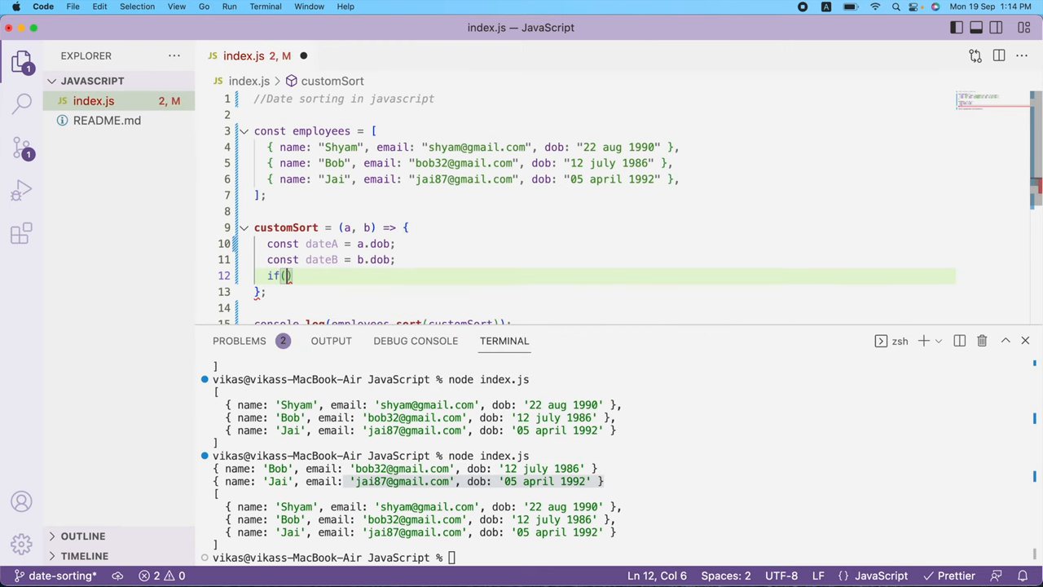
type("dateA")
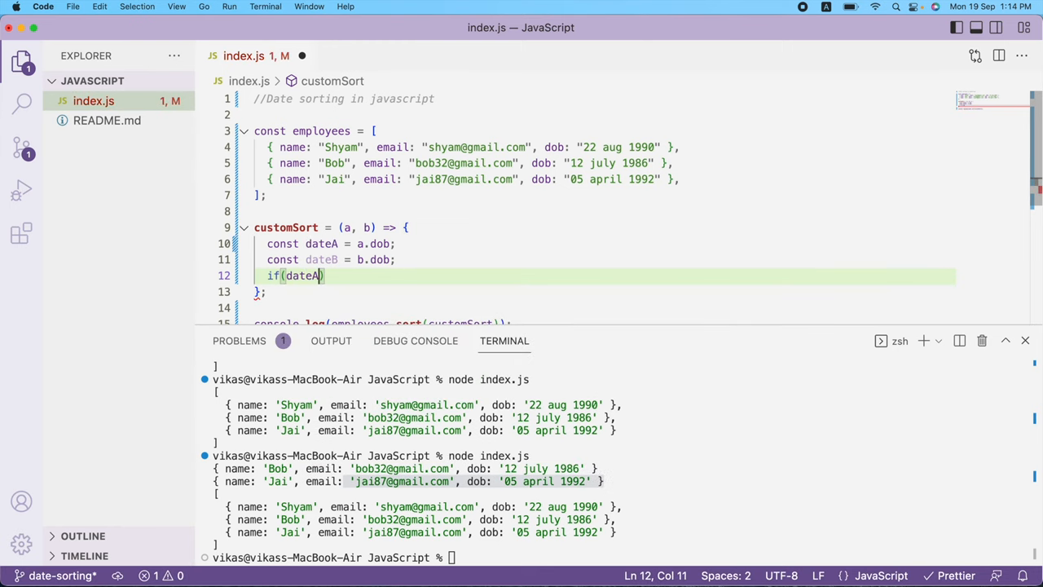
type("<")
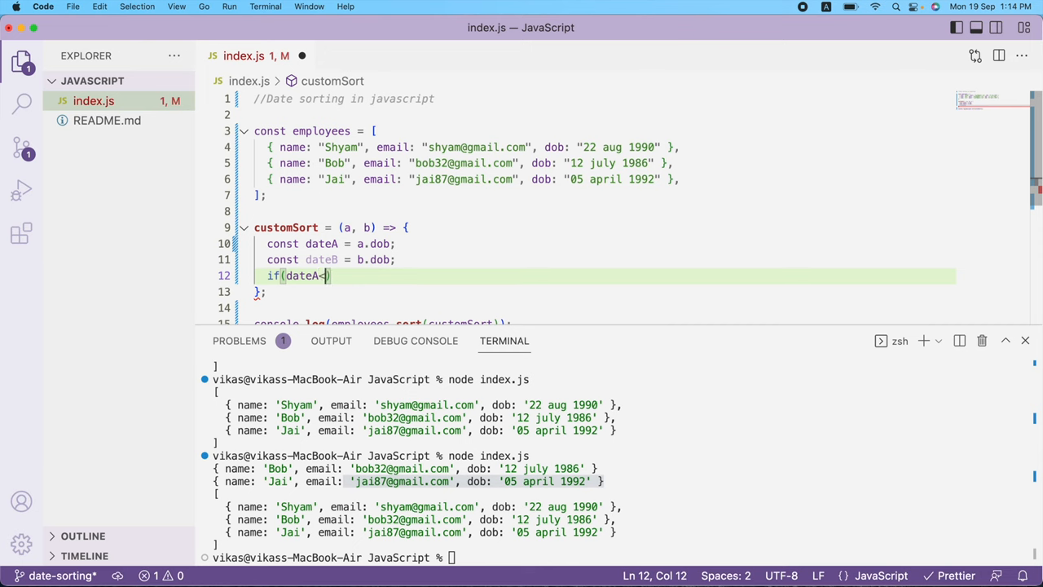
type("dateB")
type("ret")
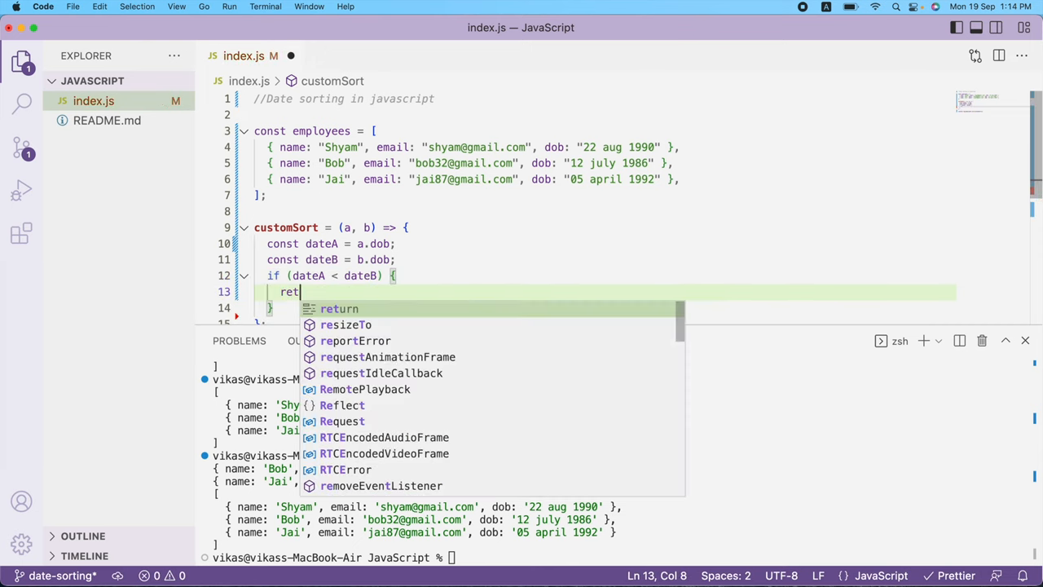
type("urn 1;")
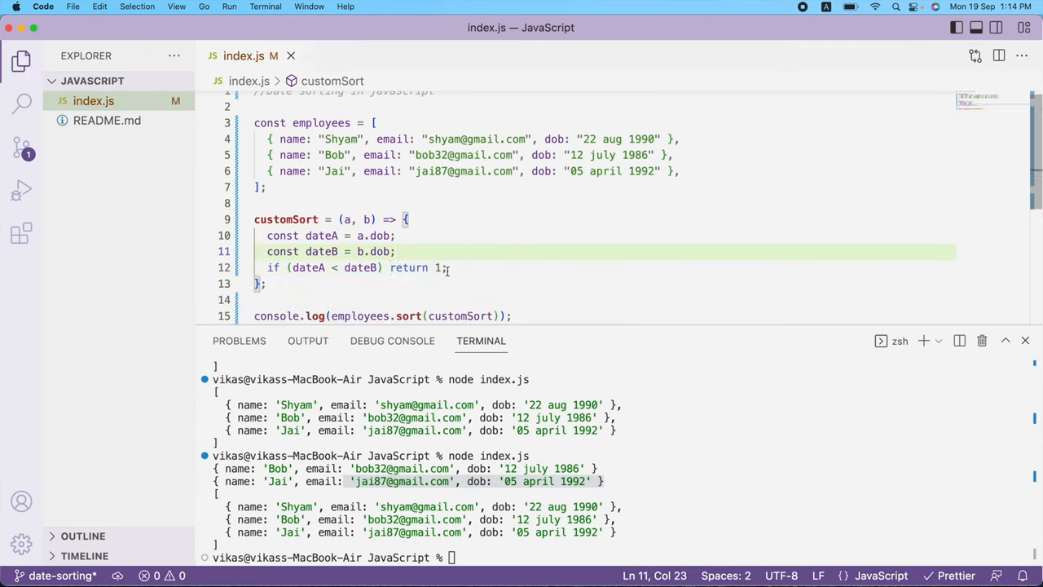
type("else if")
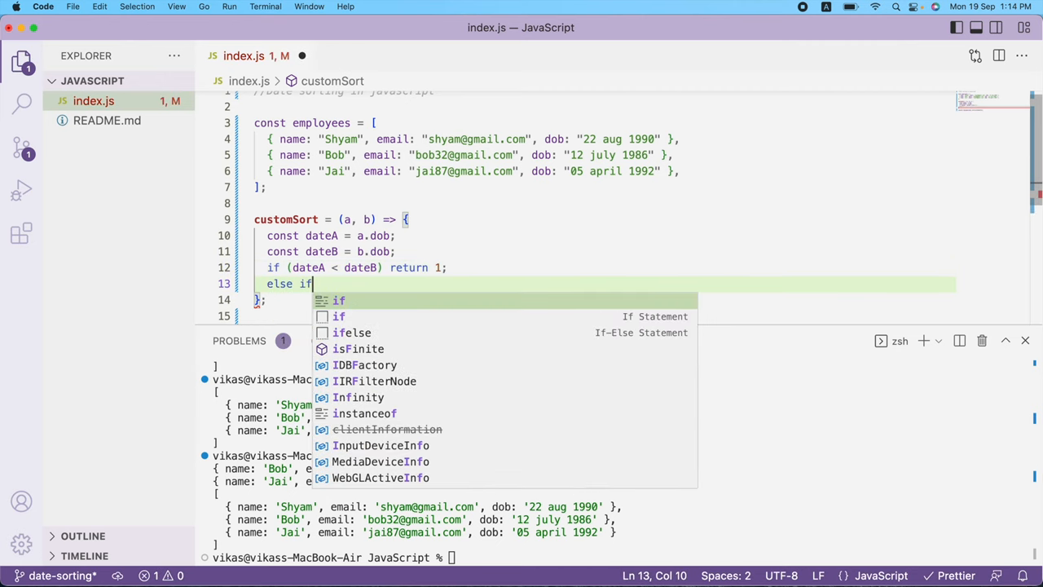
type("(")
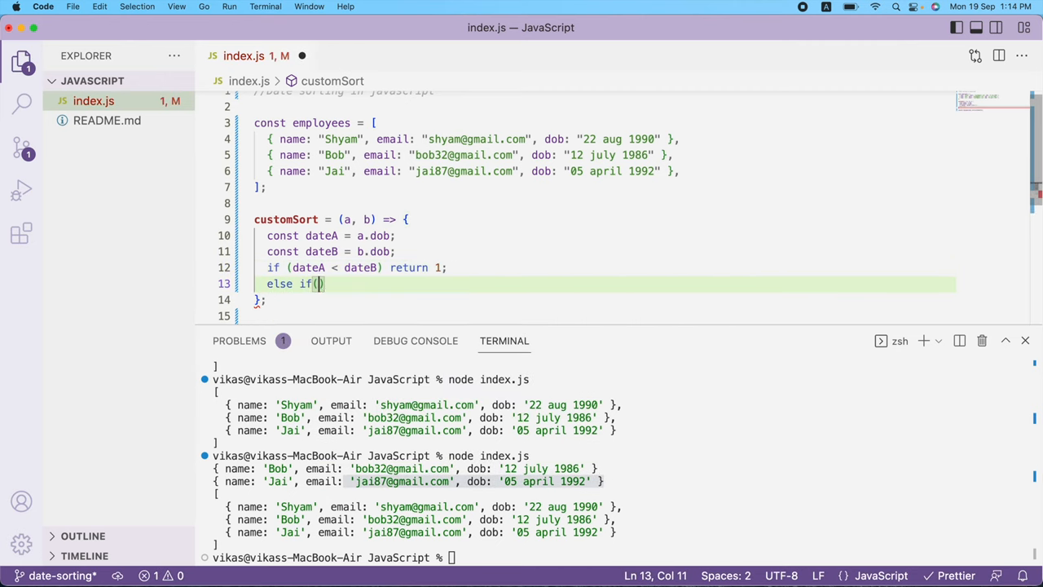
type("dateA")
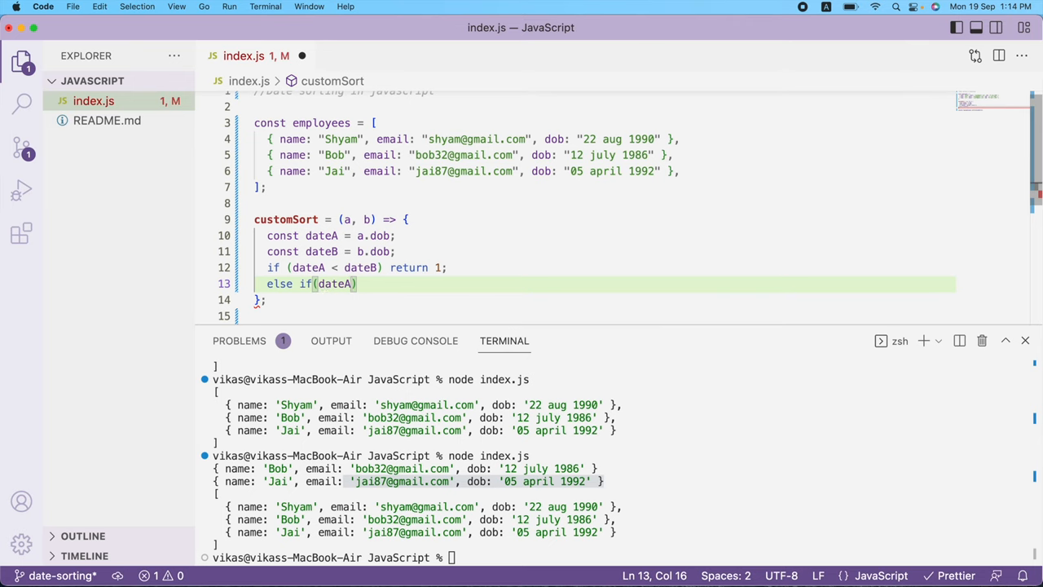
type(">dateB")
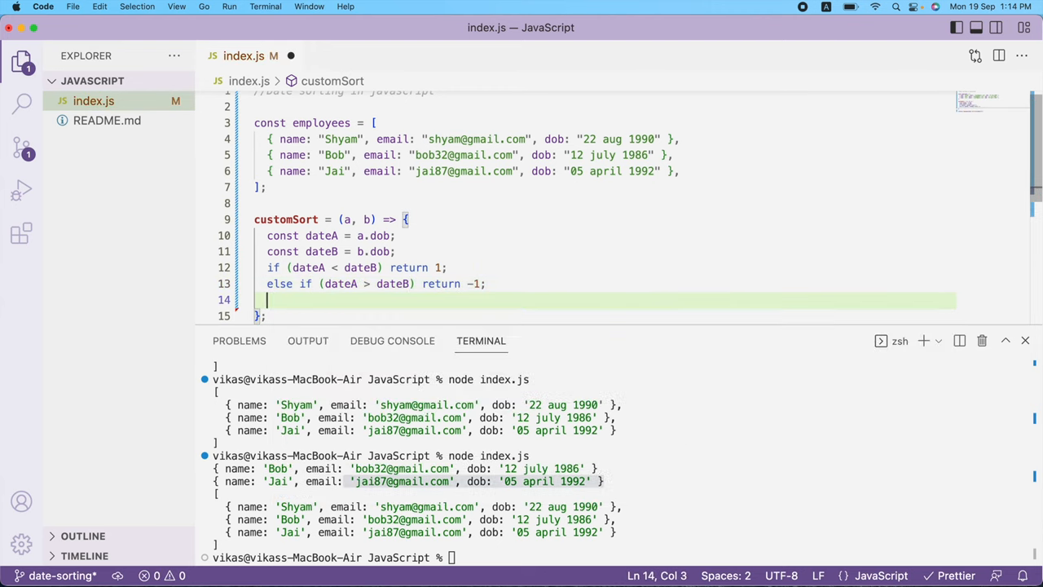
Step: Finish with a final return 0 and run node index.js to print the array
type("return")
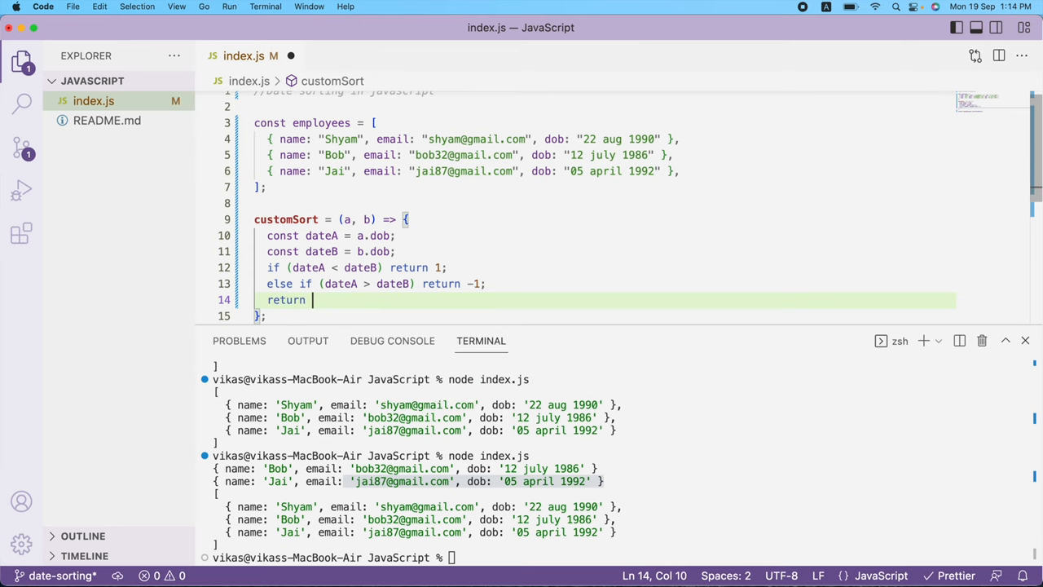
type("0;")
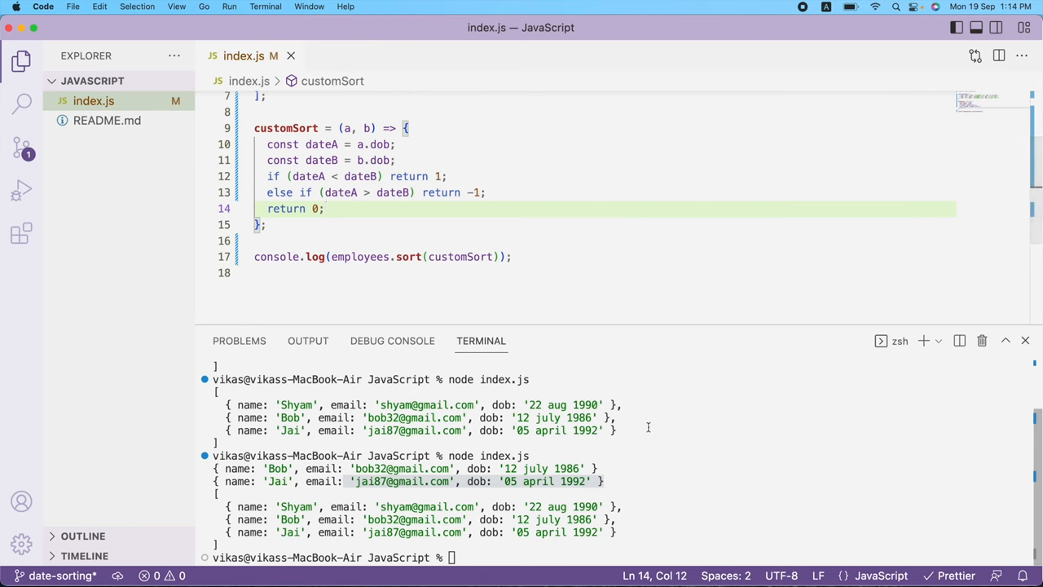
type("node index.js")
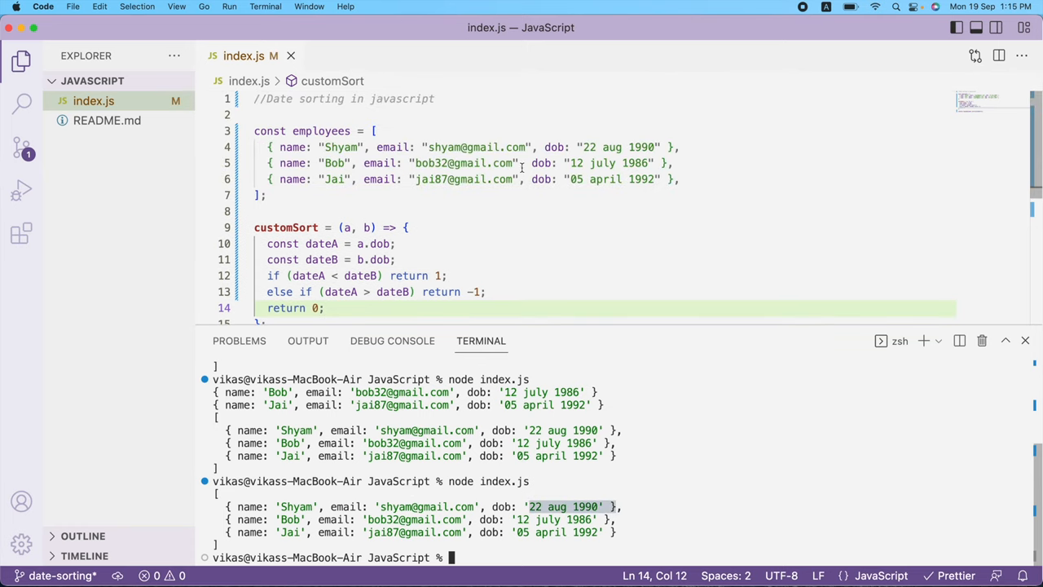
Step: Compare a.name and b.name instead of dob so the rerun lists Bob, Jai, Shyam alphabetically
double_click(334, 163)
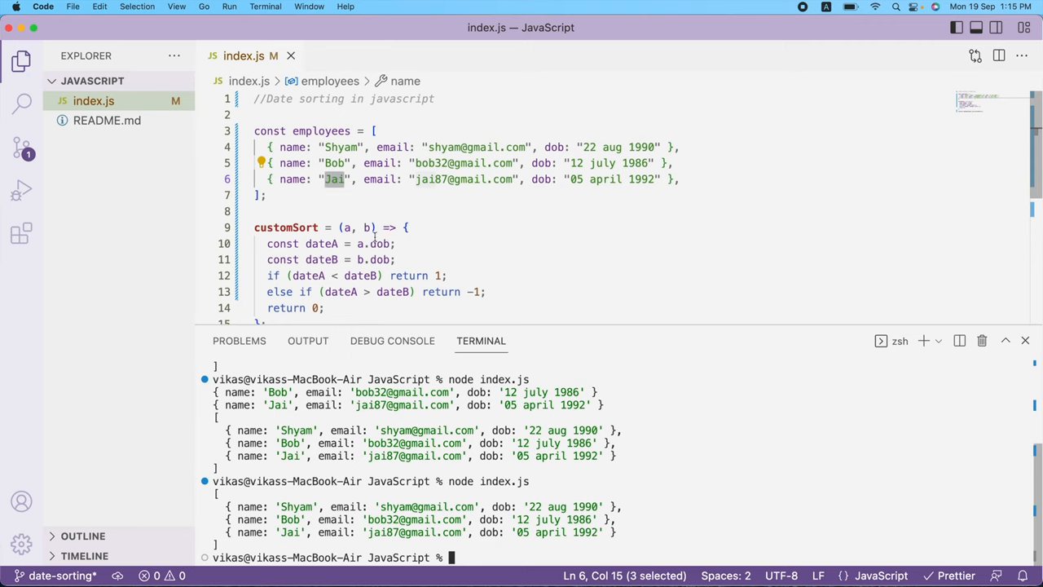
type("name")
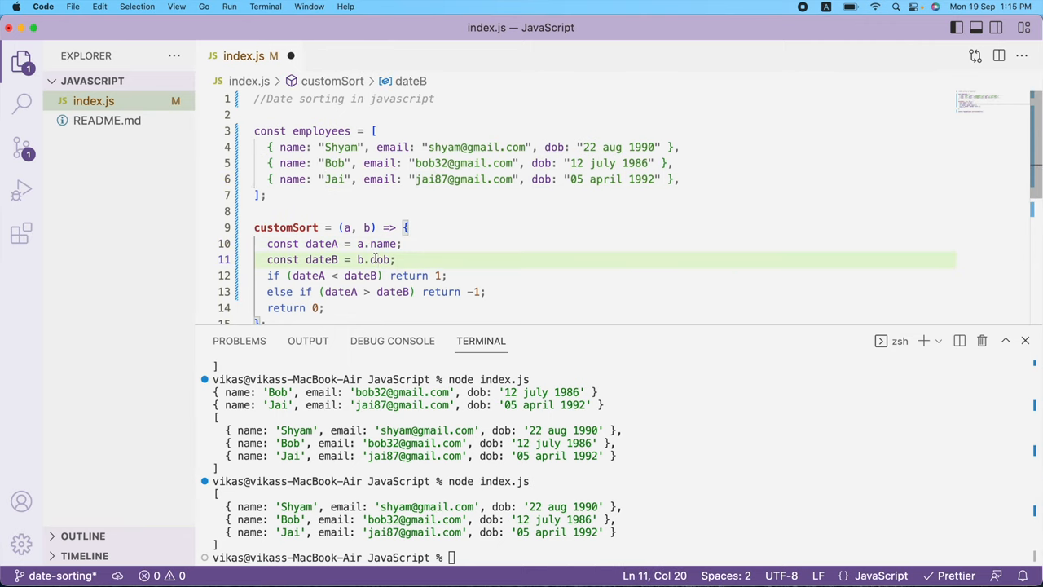
type("name")
left_click(621, 557)
type("node index.js")
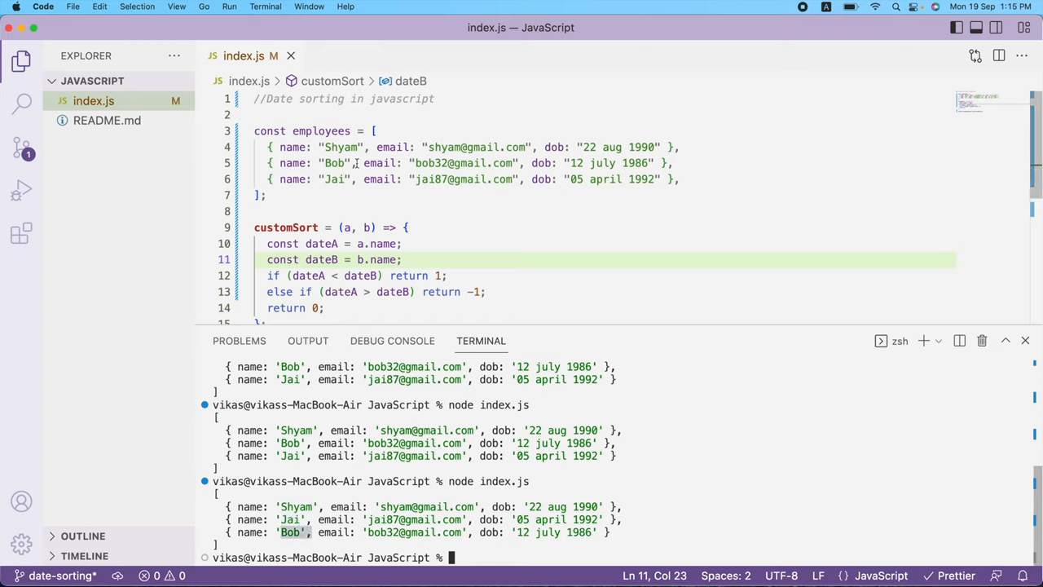
double_click(334, 163)
type("<")
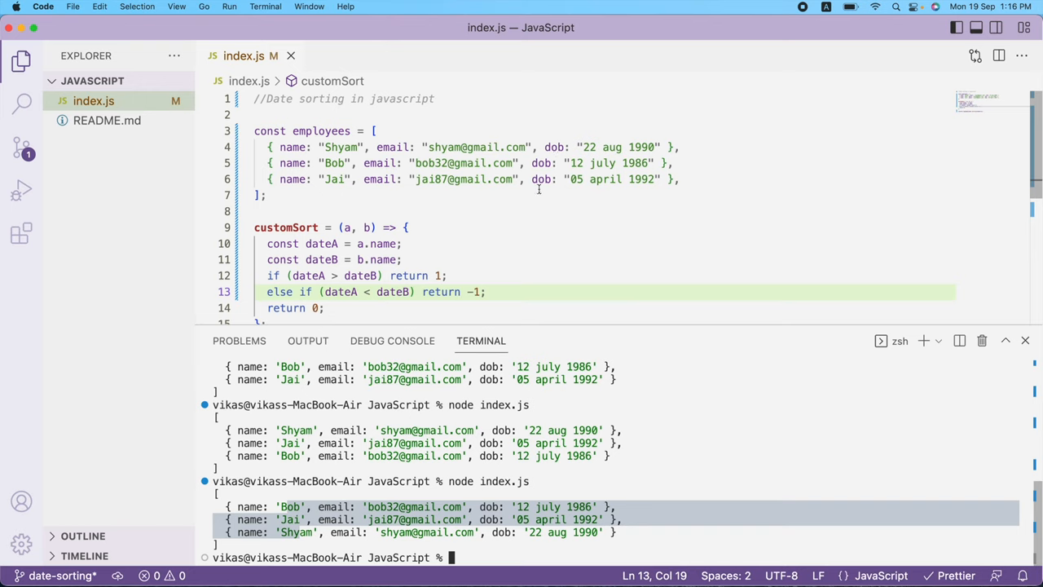
double_click(323, 245)
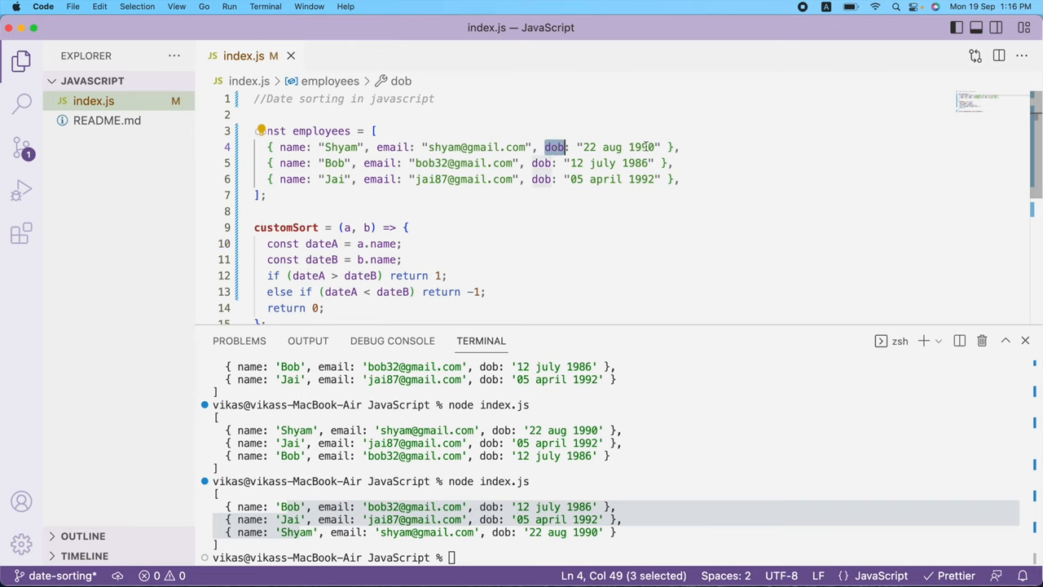
mouse_move(367, 227)
type("d")
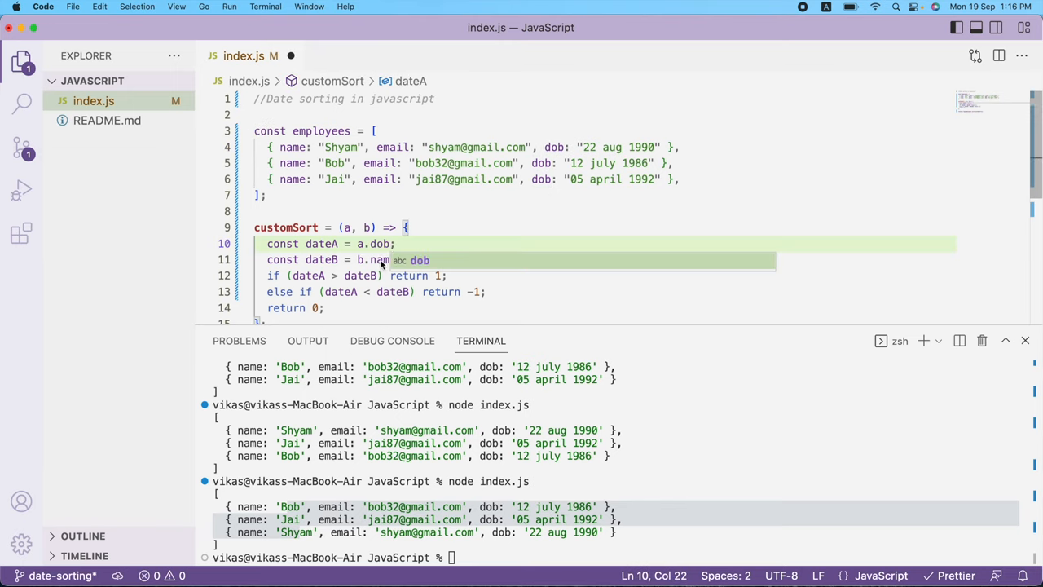
Step: Switch back to dob and wrap both values in new Date(...) so employees sort by ascending birth date
type("ob;")
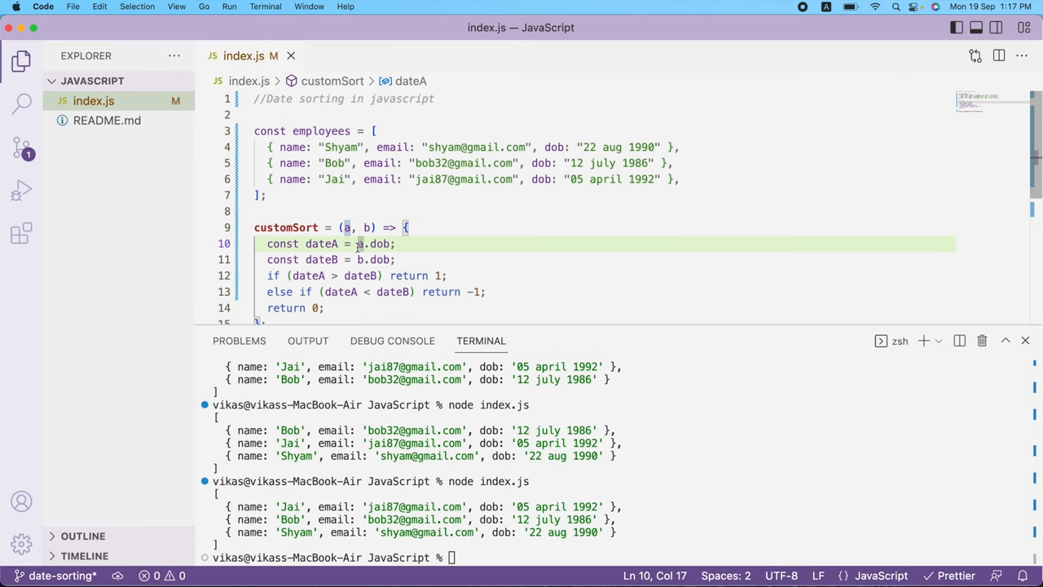
type("new Date(")
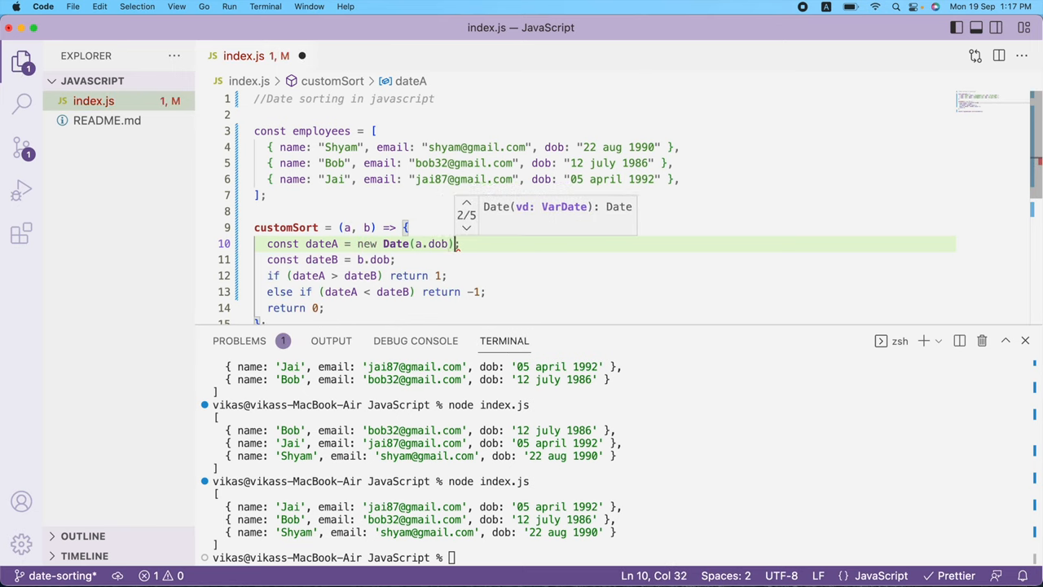
type("n")
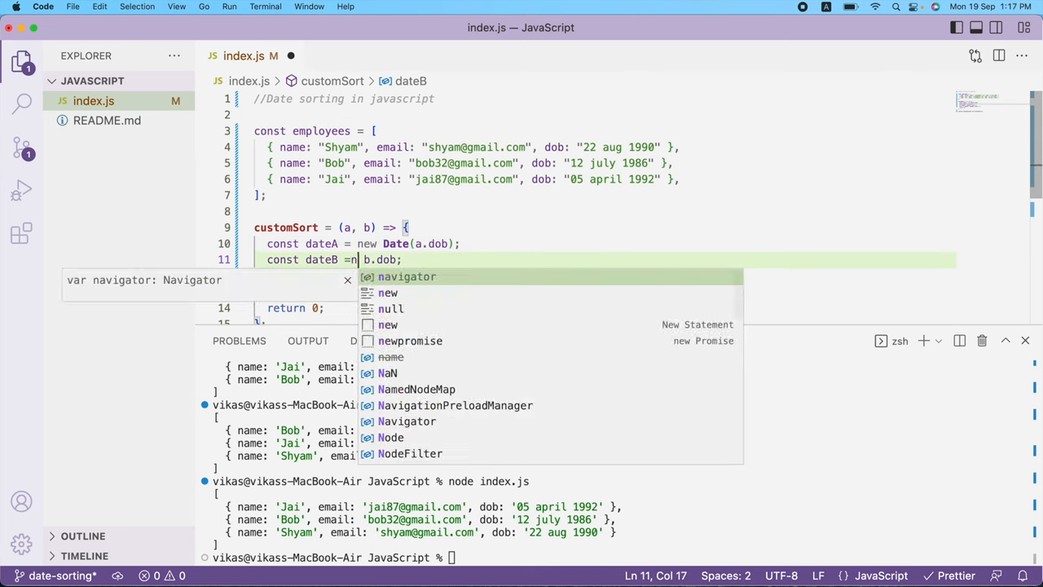
type("ew Date(")
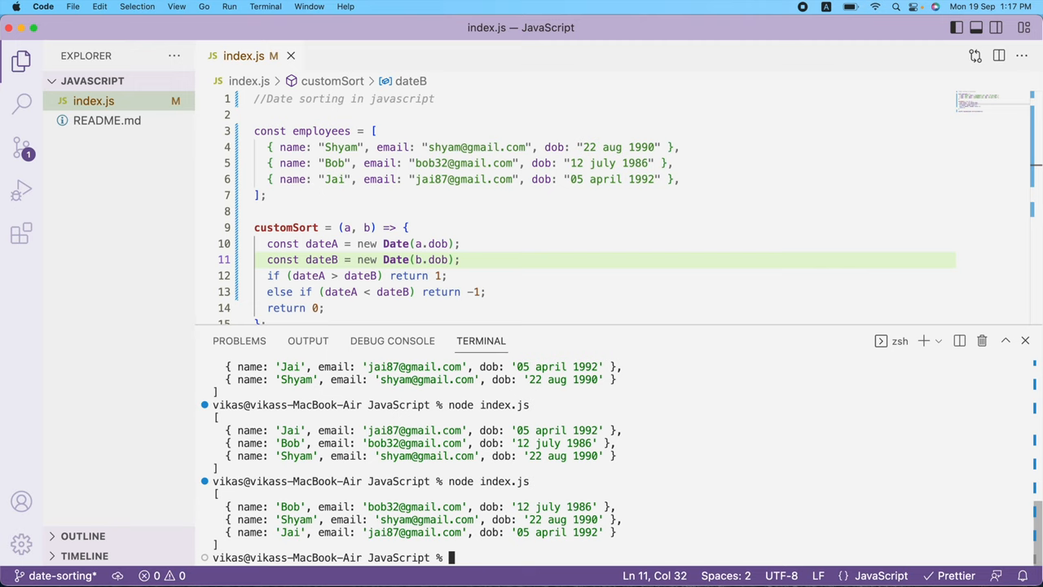
mouse_move(463, 498)
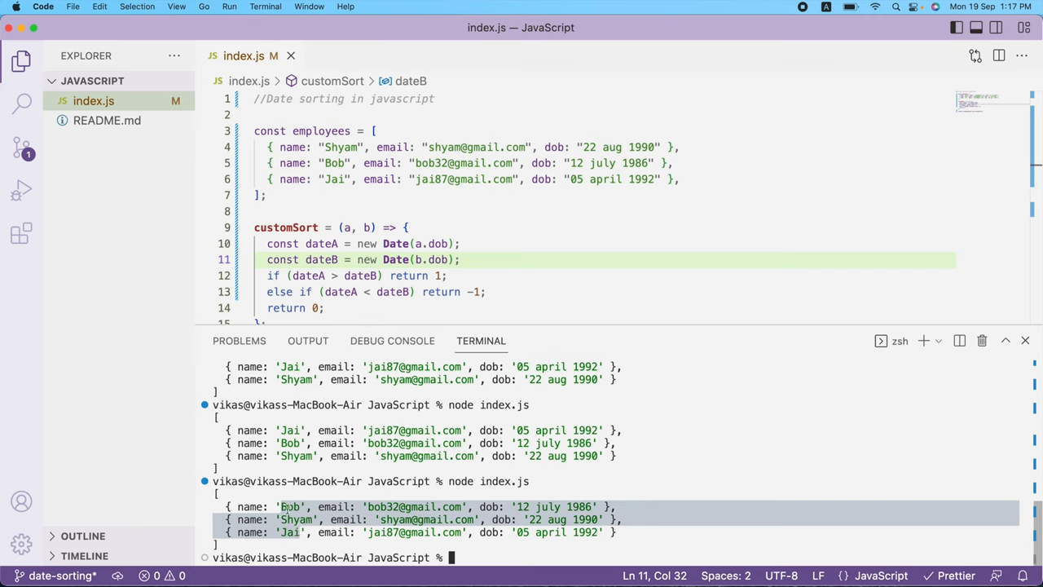
mouse_move(358, 554)
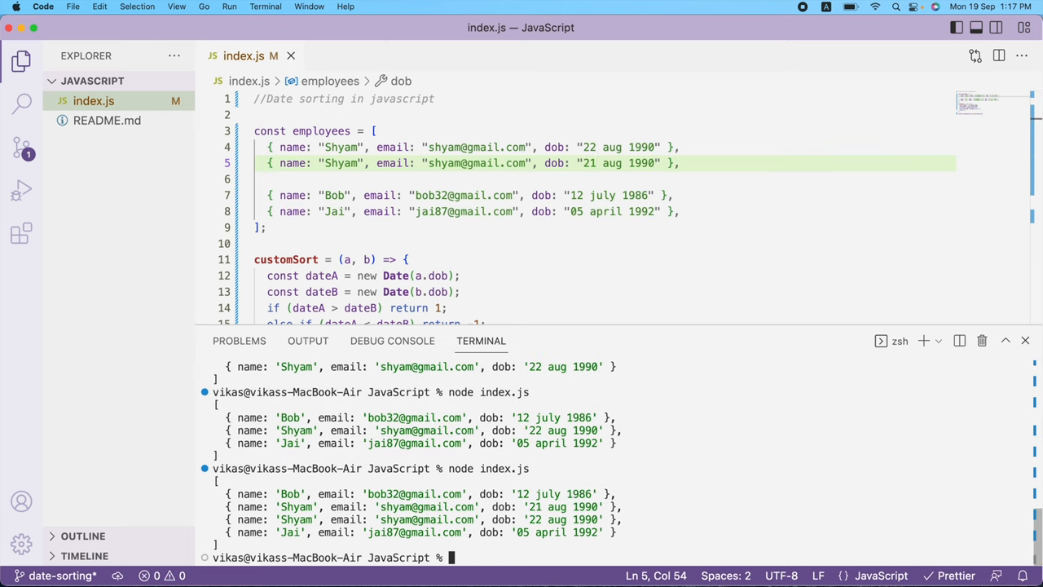
mouse_move(534, 512)
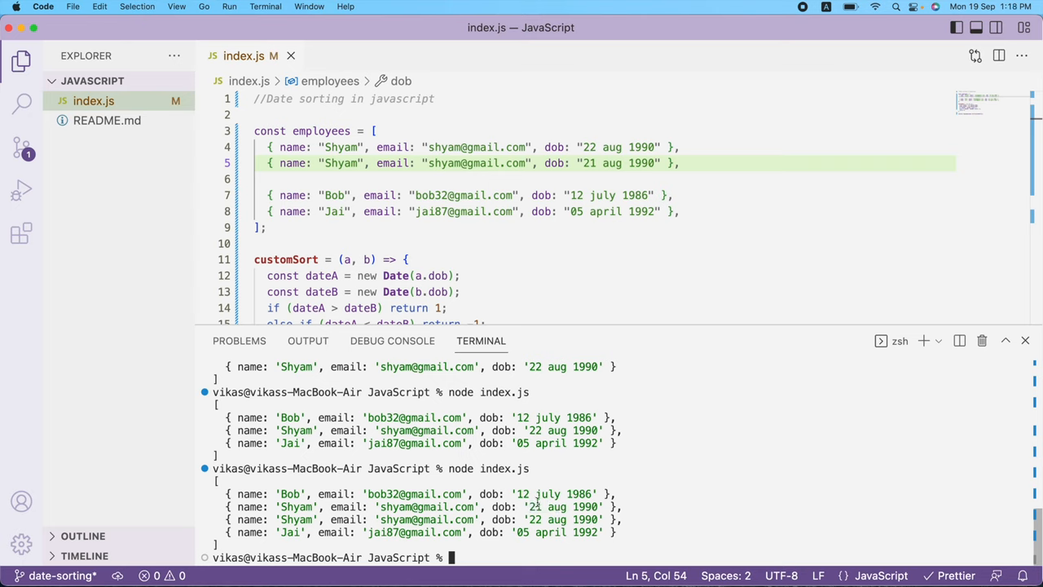
mouse_move(567, 318)
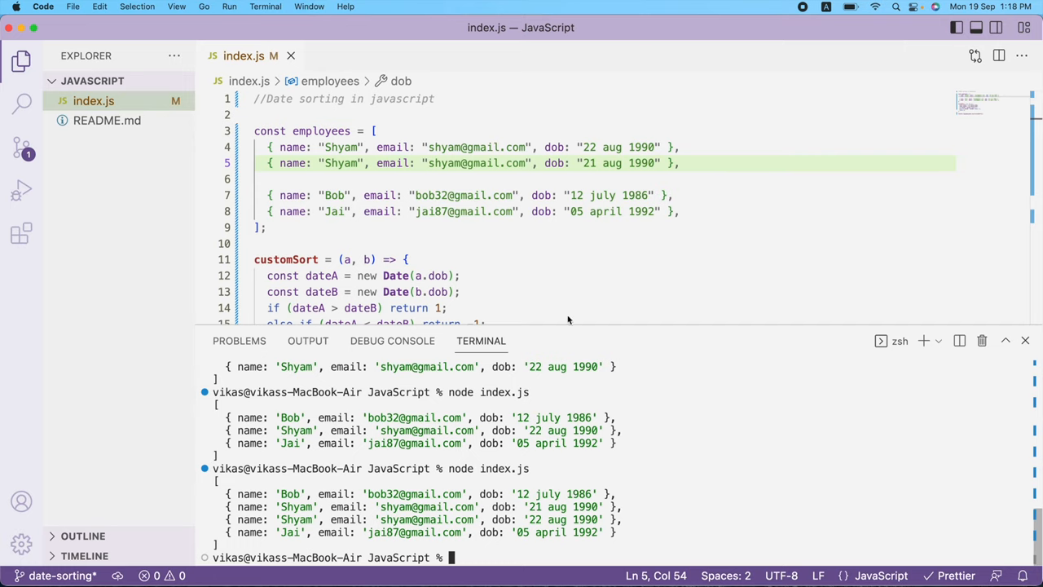
Step: Scroll to the terminal output confirming the 21 aug 1990 Shyam sorts before the 22 aug entry
scroll("down", 3)
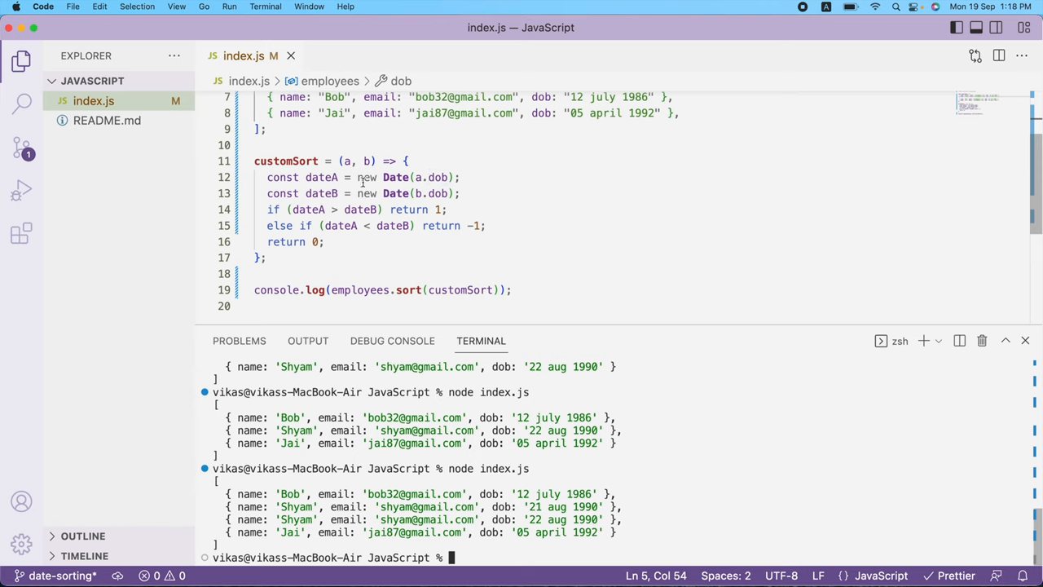
Step: Review the return 1, -1 and 0 statements and close the terminal to leave the finished code
double_click(396, 176)
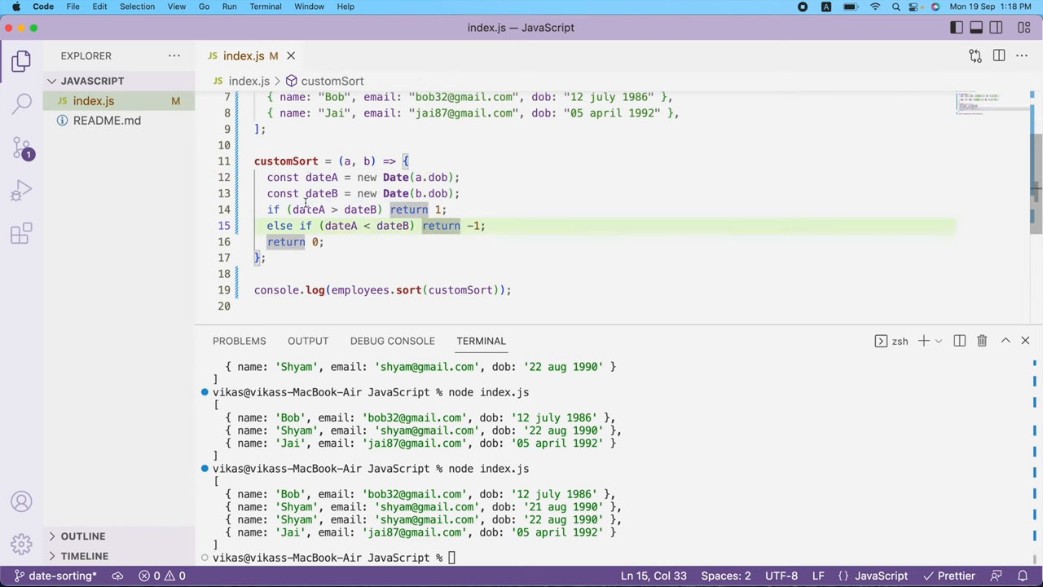
mouse_move(322, 176)
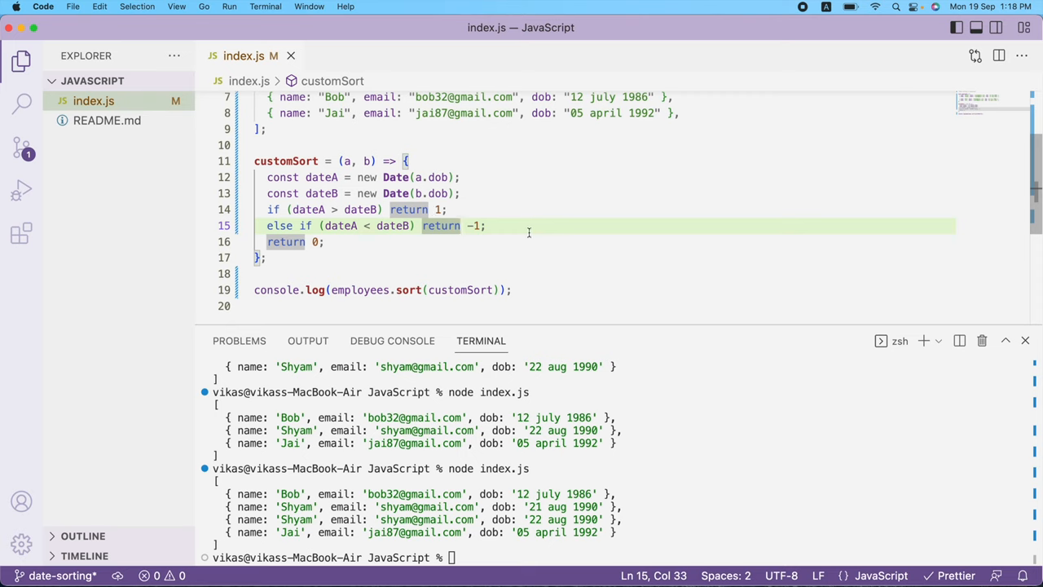
left_click(324, 241)
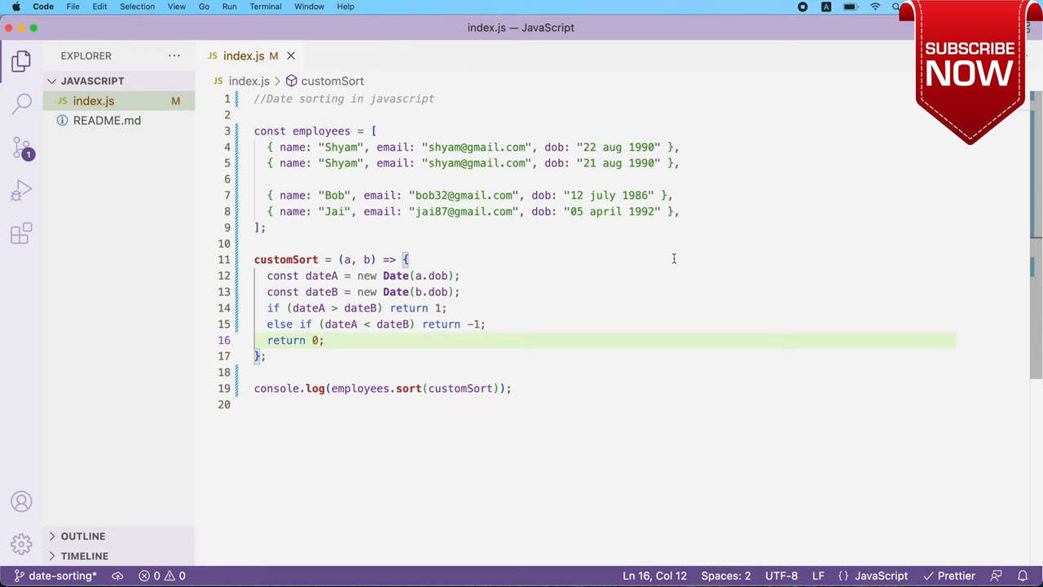
left_click(324, 341)
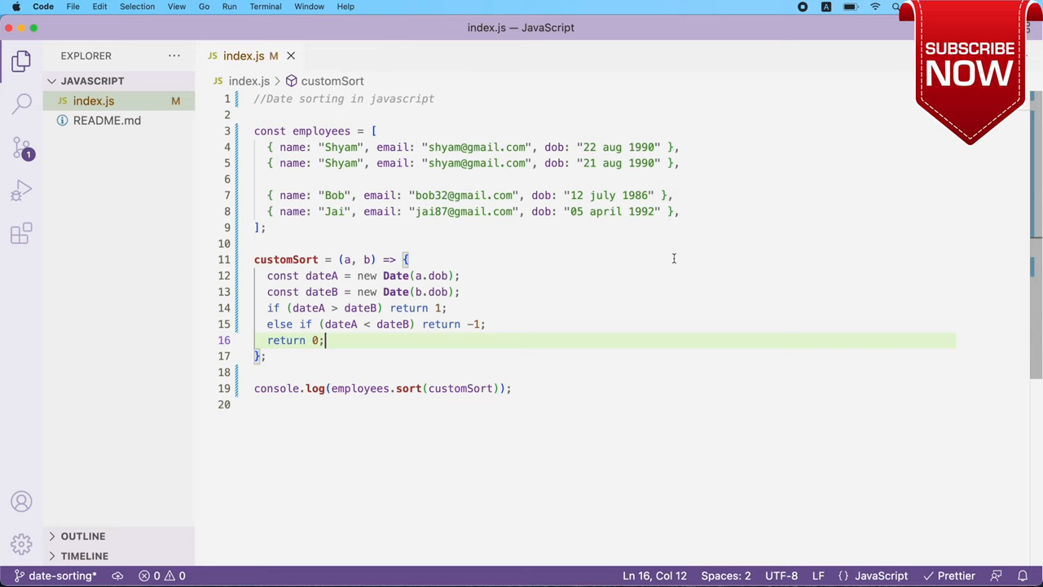